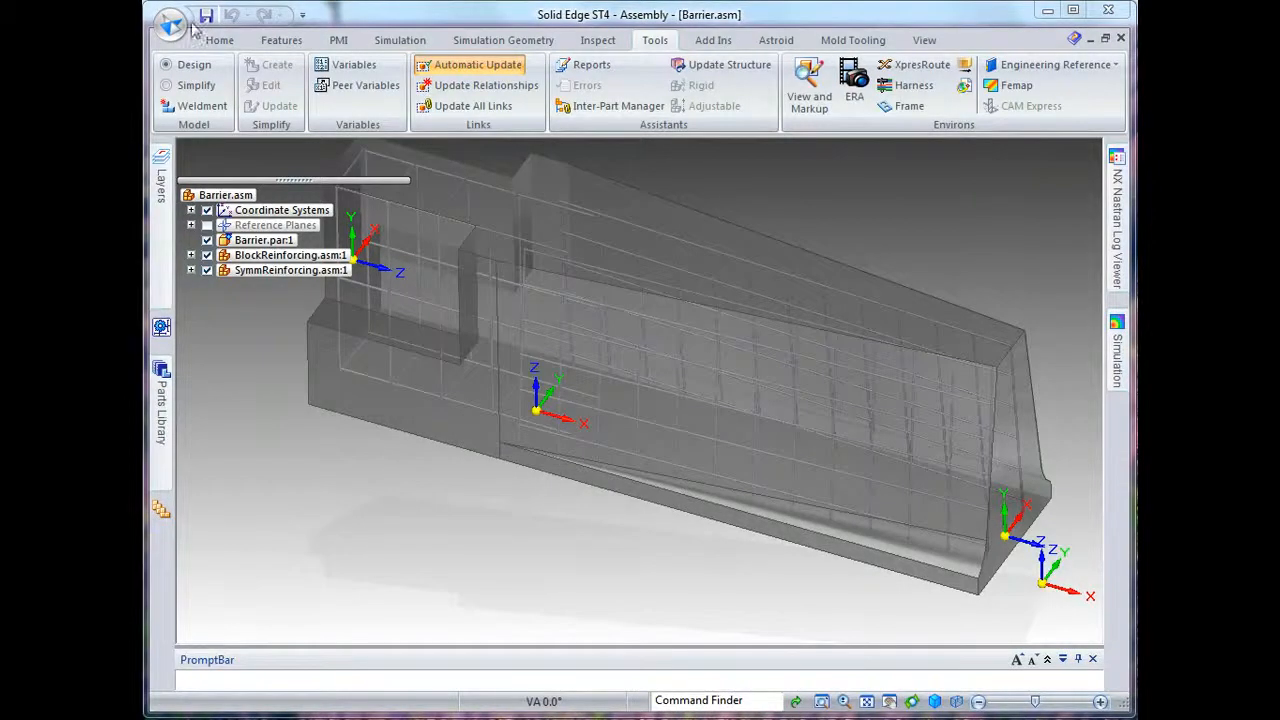
# Step: Create a new draft document from the barrier assembly via the Application menu
pyautogui.click(170, 20)
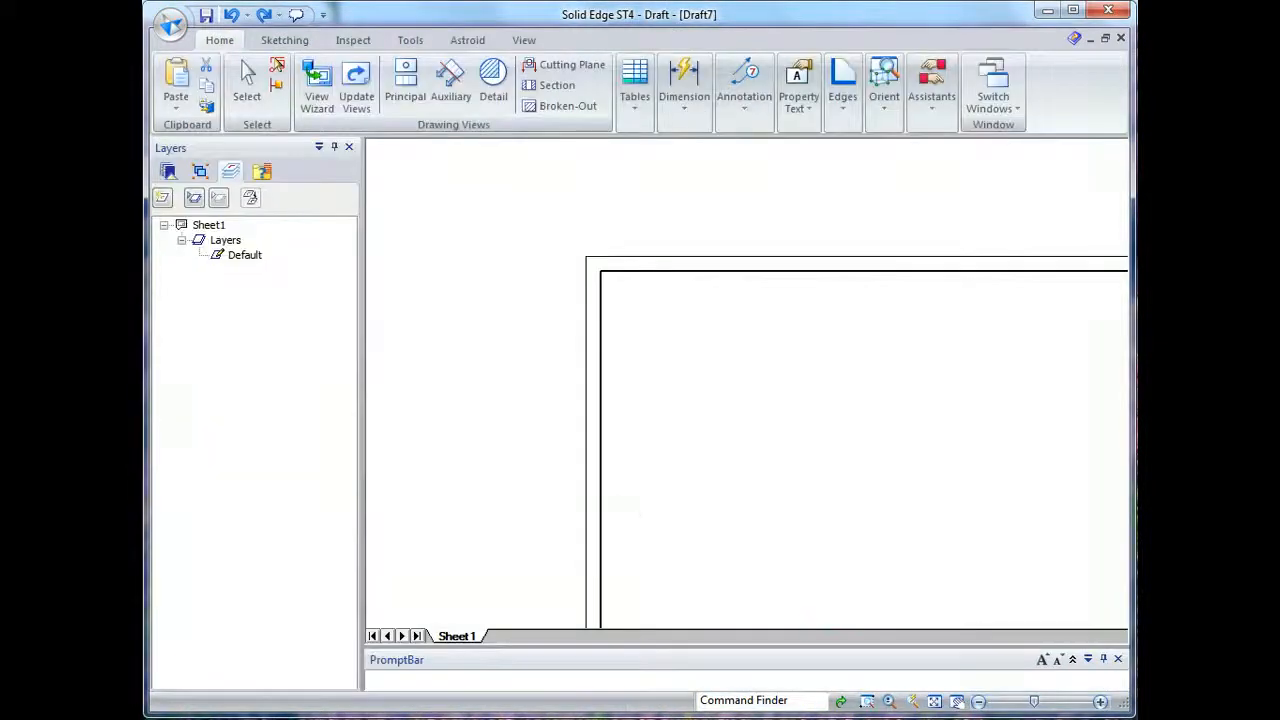
# Step: Run the View Wizard with a custom barrier orientation and an isometric-plus-orthographic layout
pyautogui.click(316, 84)
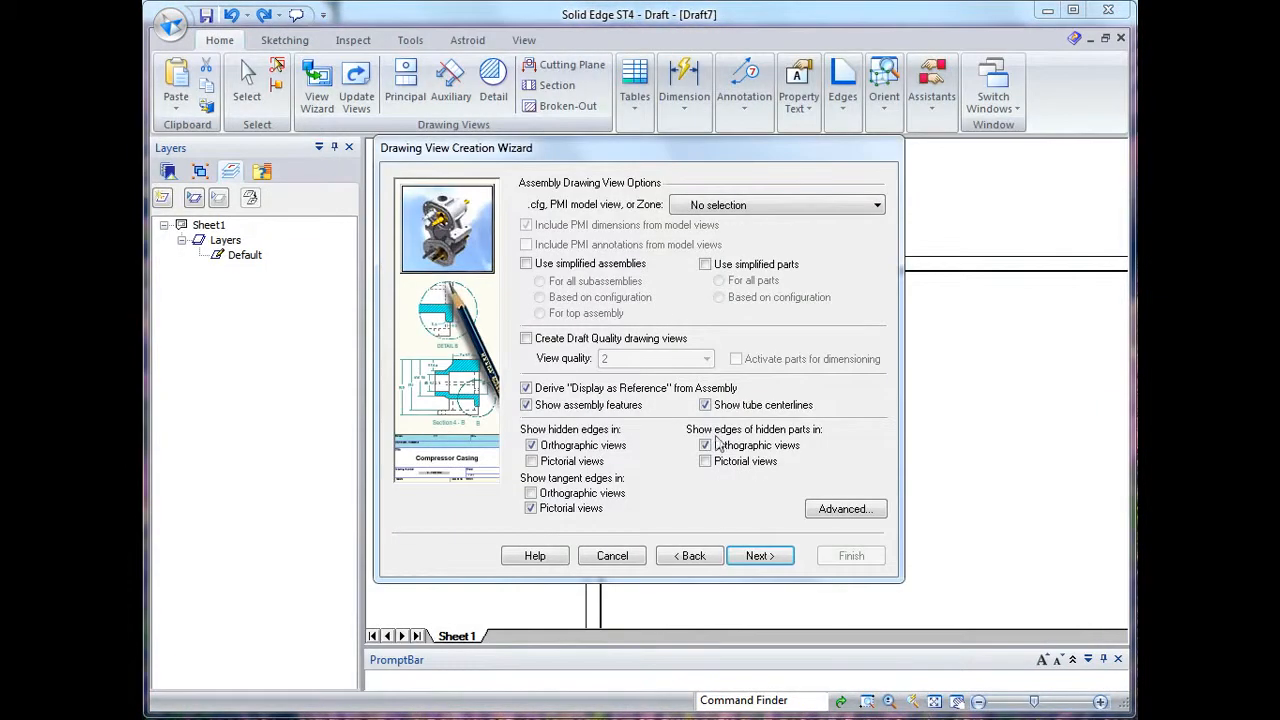
pyautogui.click(760, 556)
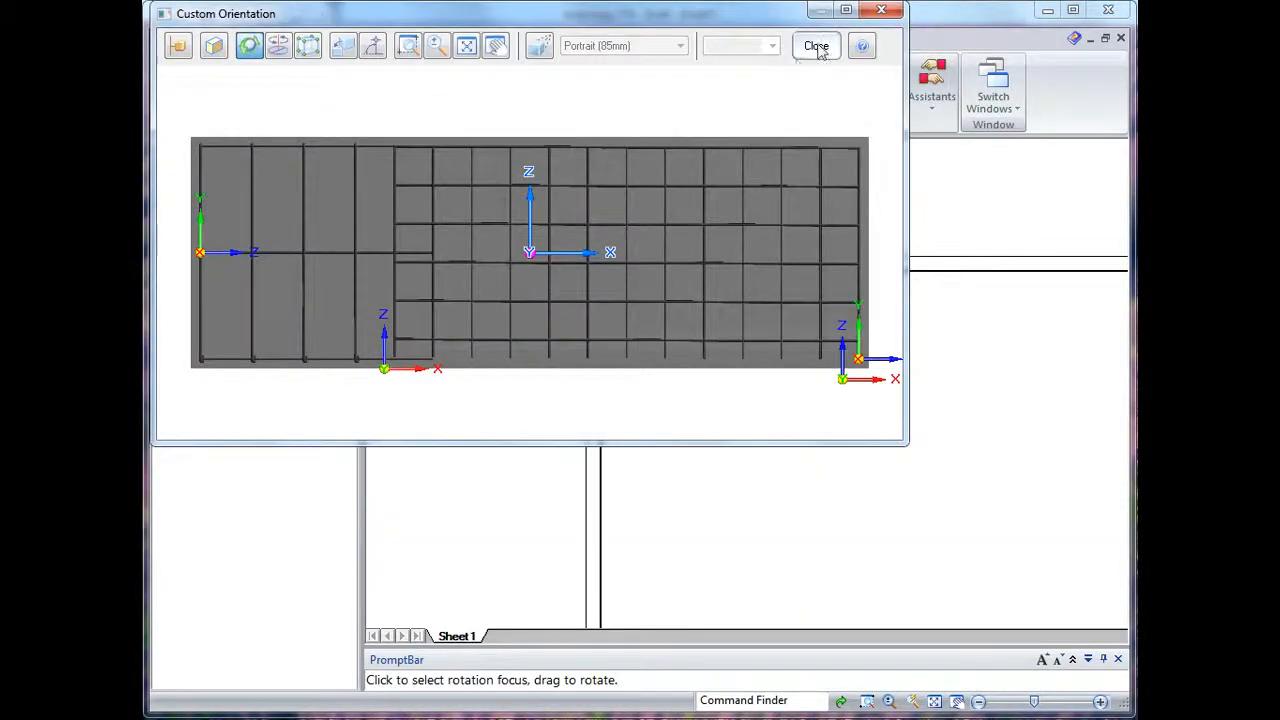
pyautogui.click(816, 46)
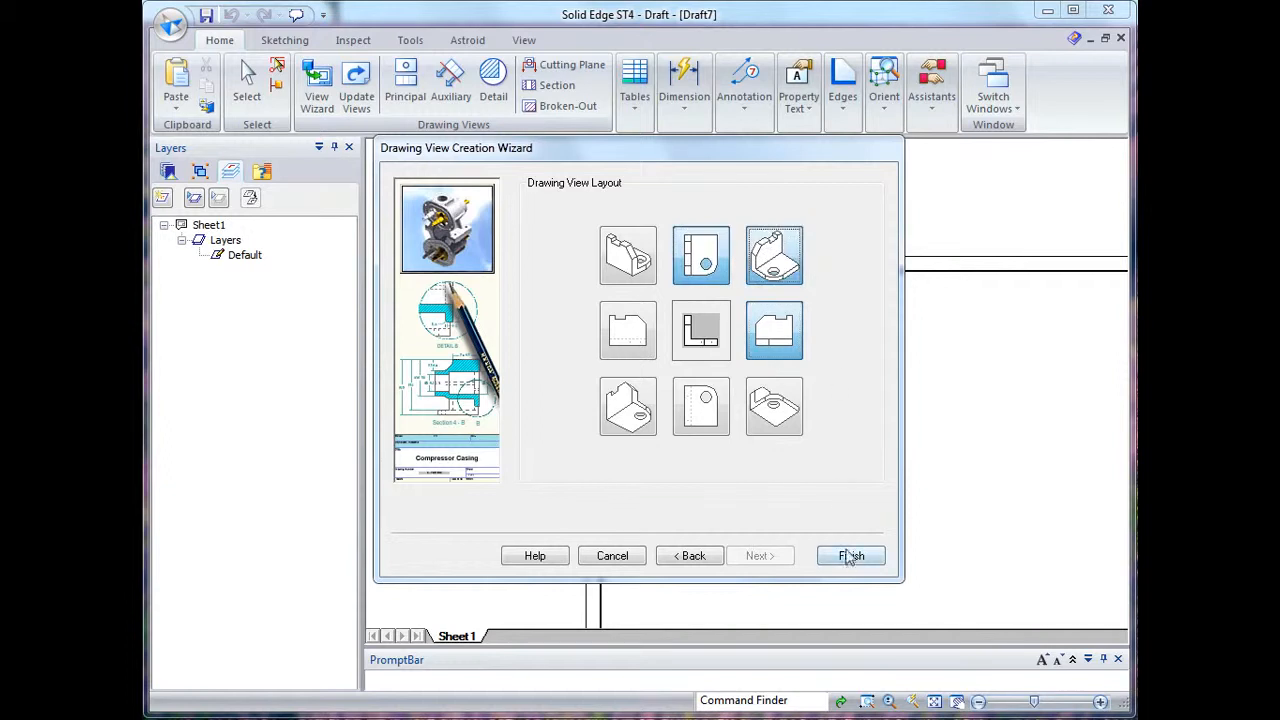
pyautogui.click(850, 556)
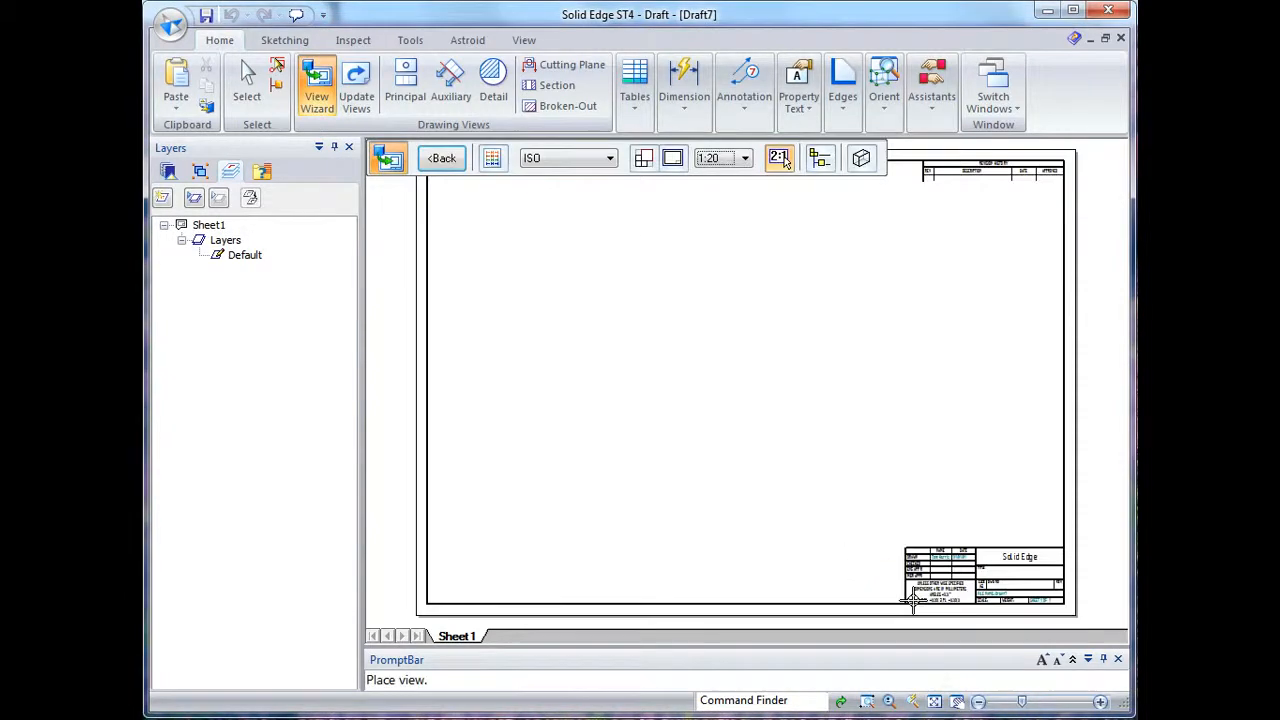
# Step: Drop the four barrier views on the sheet and select the lower-left view for shading options
pyautogui.click(710, 356)
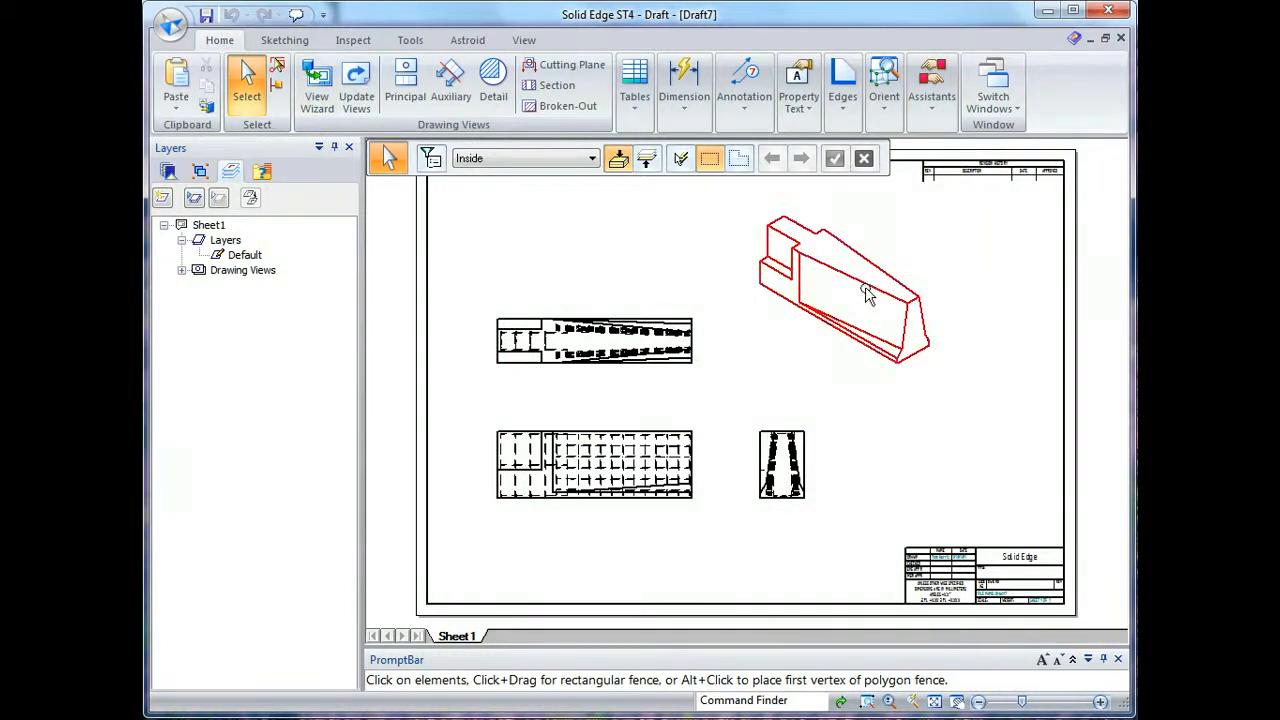
pyautogui.click(904, 158)
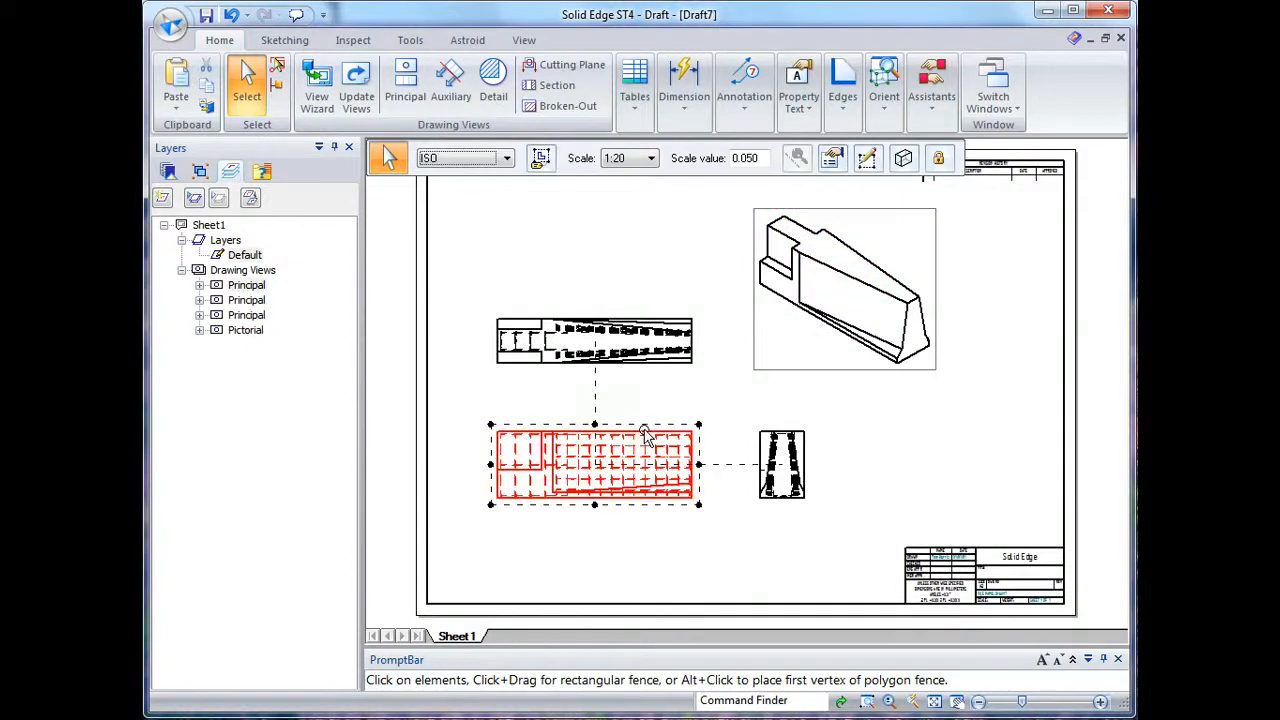
pyautogui.click(904, 158)
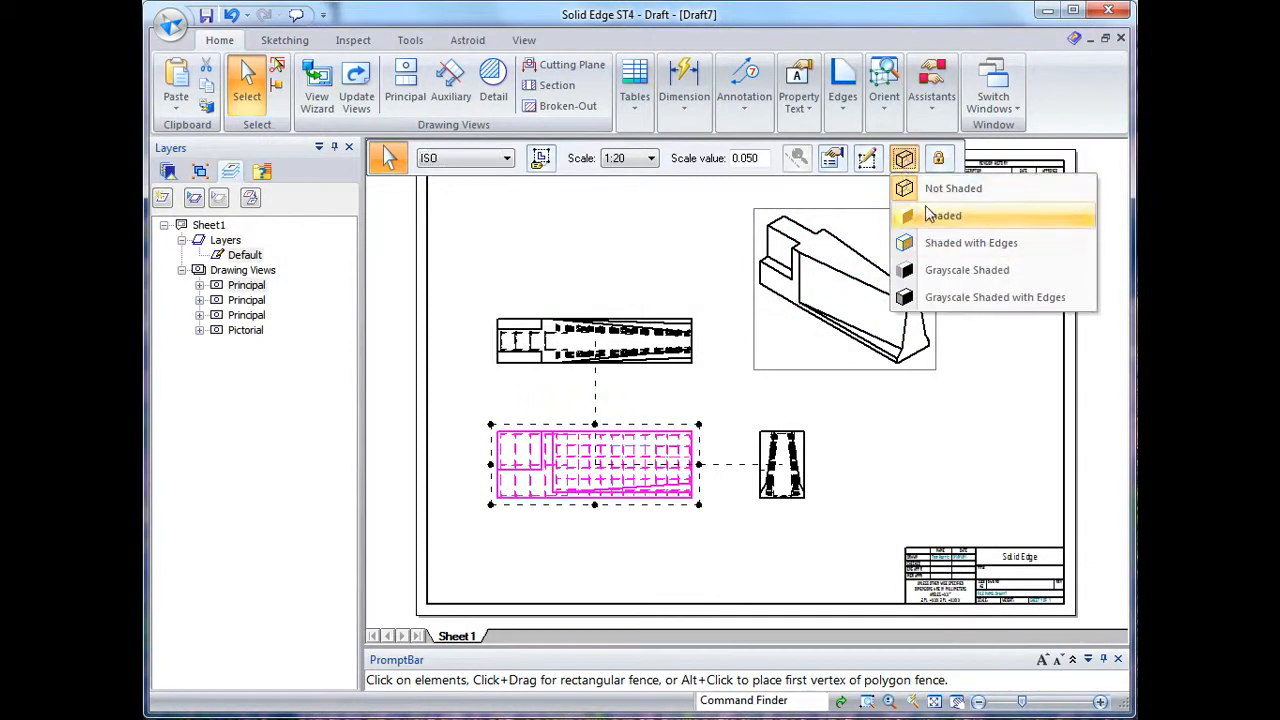
# Step: Hide the reinforcing in the lower-left view's properties, shade the pictorial view and update views
pyautogui.rightClick(594, 464)
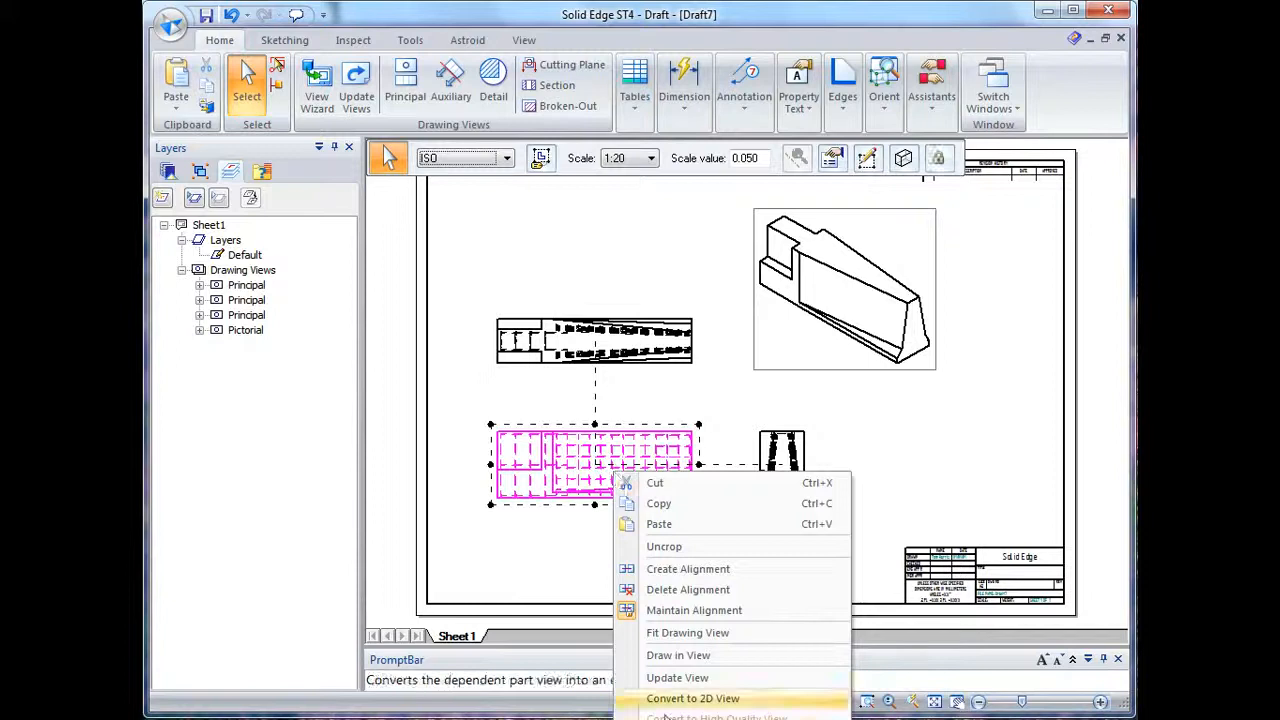
pyautogui.click(716, 716)
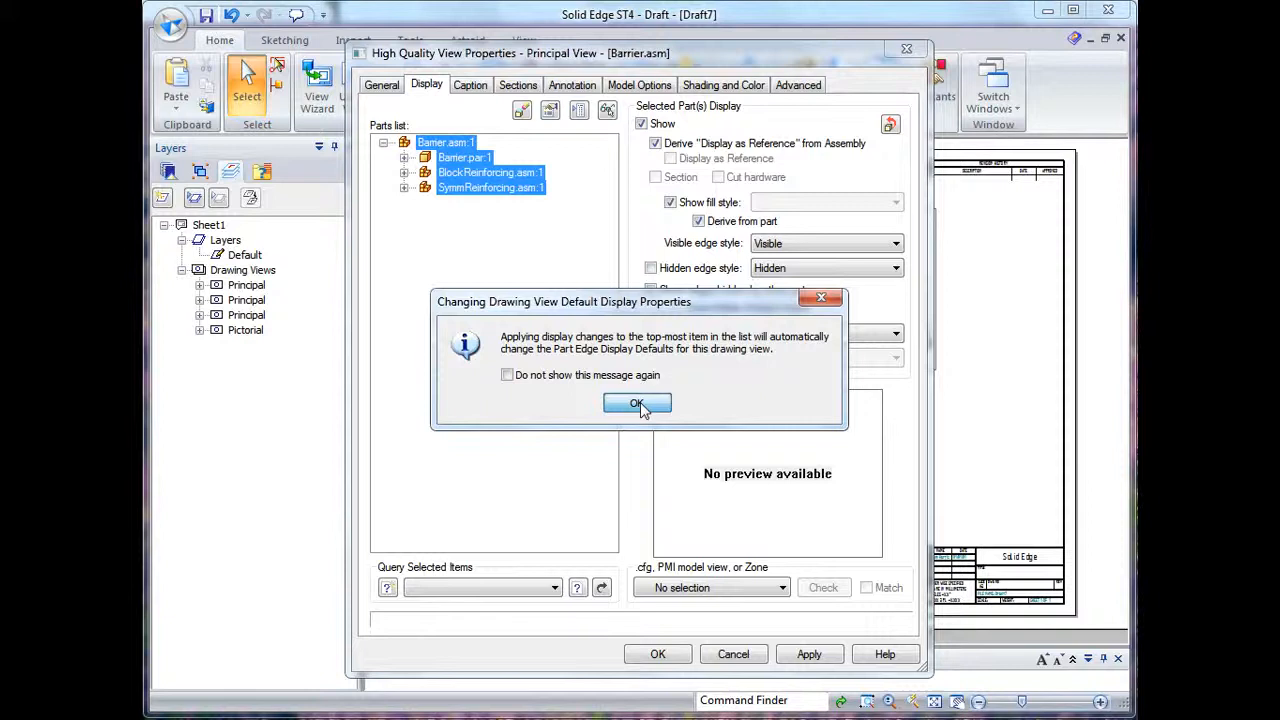
pyautogui.click(636, 402)
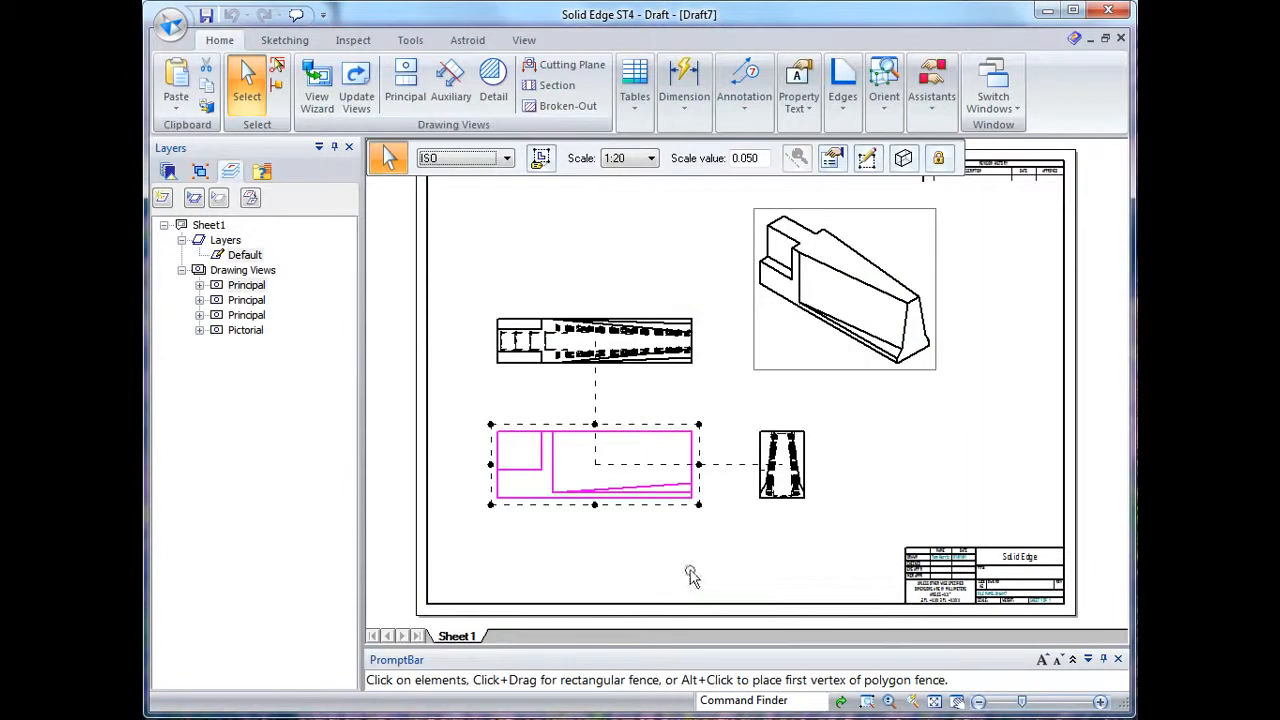
pyautogui.click(356, 84)
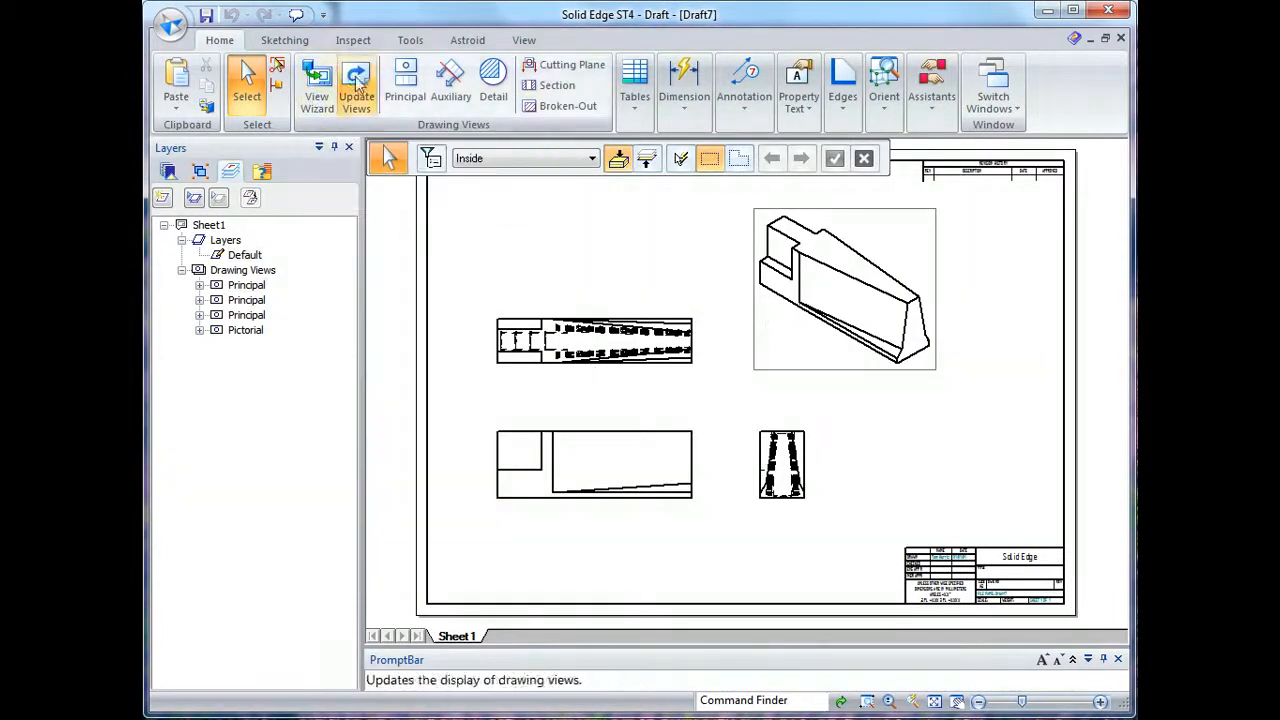
pyautogui.click(356, 84)
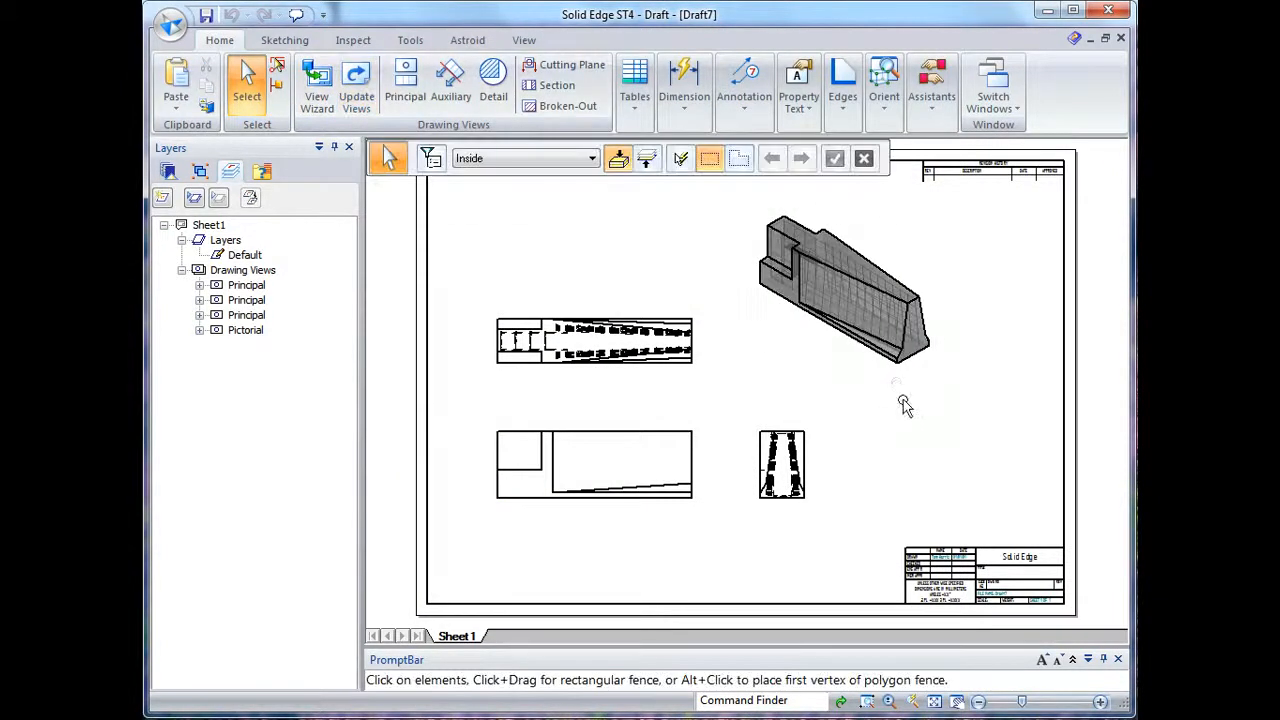
pyautogui.click(410, 40)
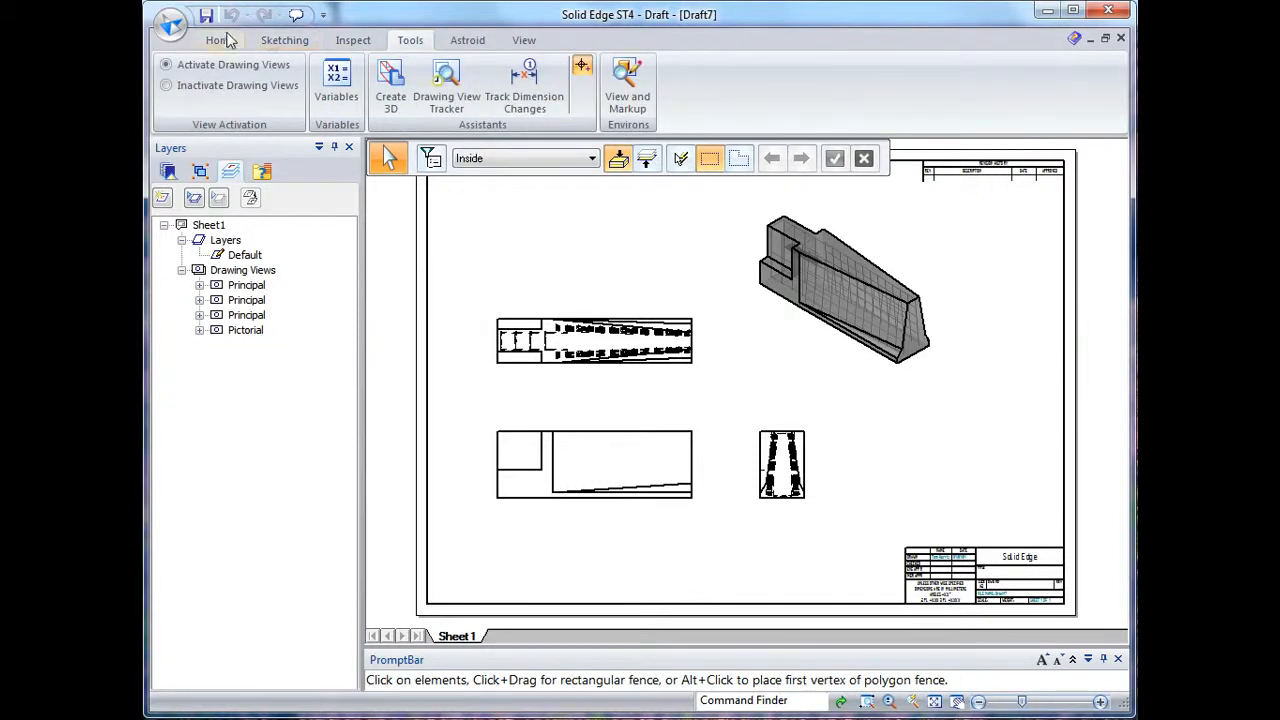
# Step: Start a Broken-Out section from the Home tab's Drawing Views group
pyautogui.click(220, 40)
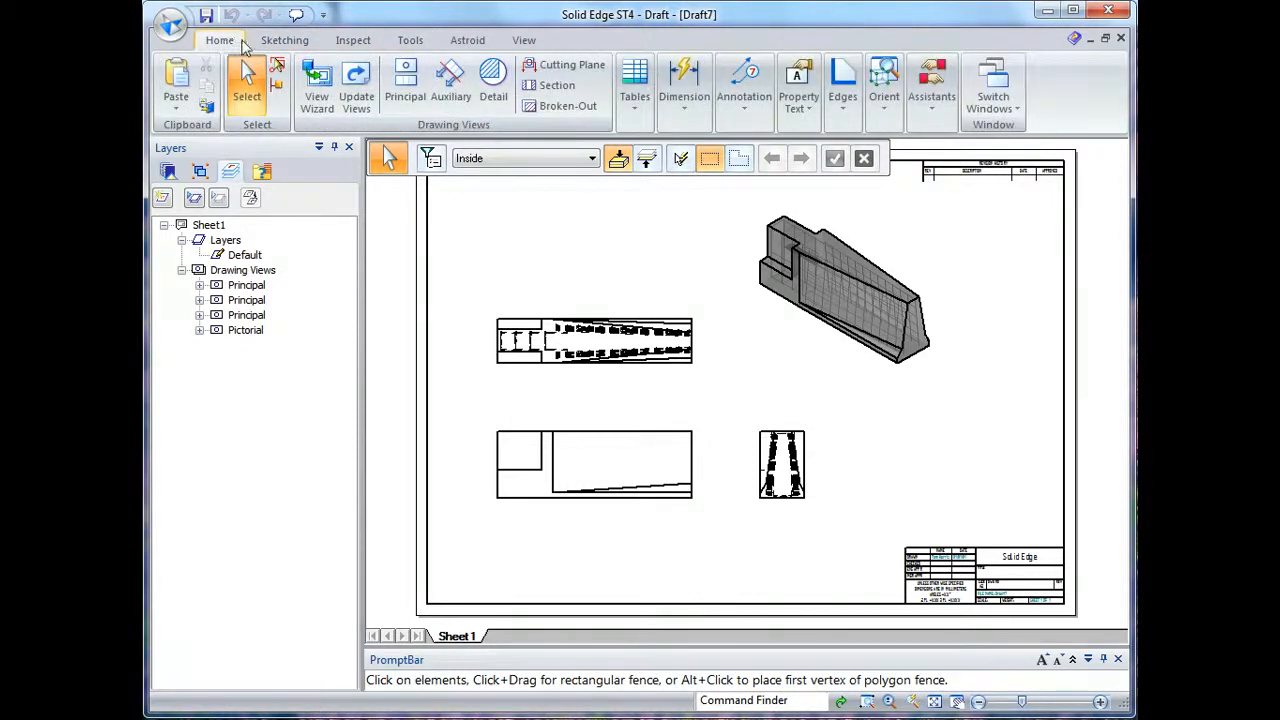
pyautogui.moveTo(680, 158)
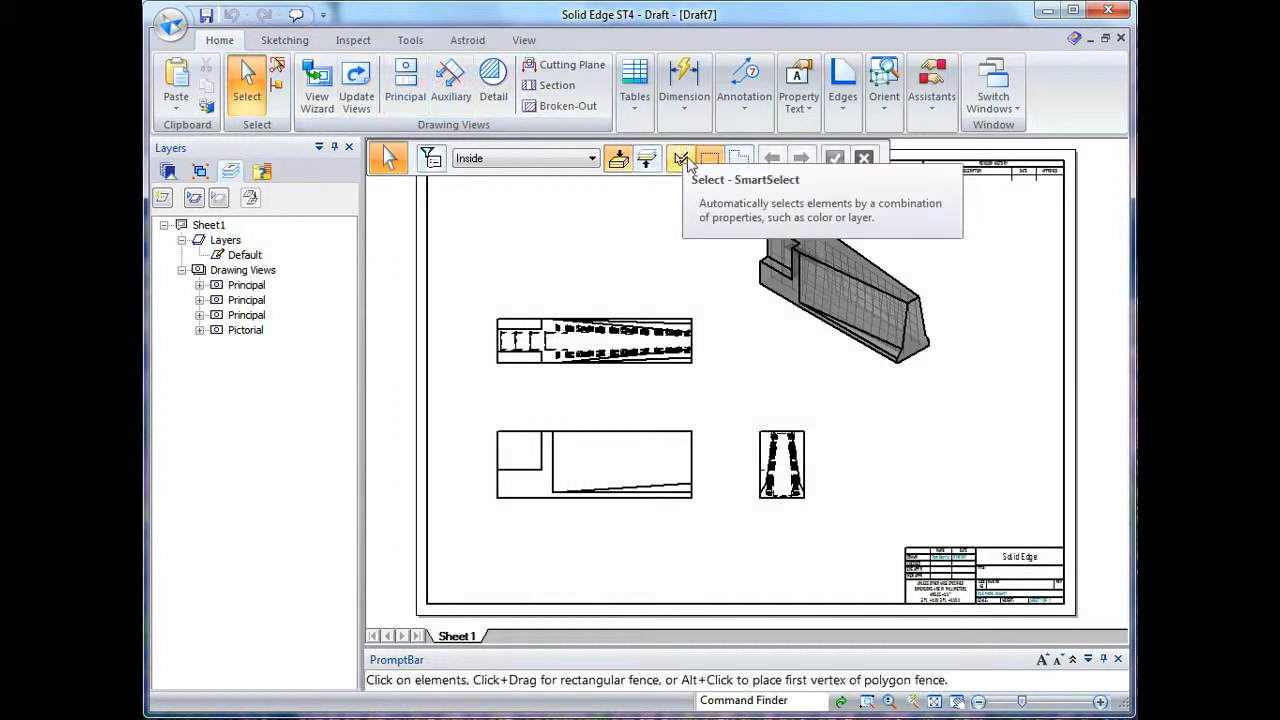
pyautogui.moveTo(568, 108)
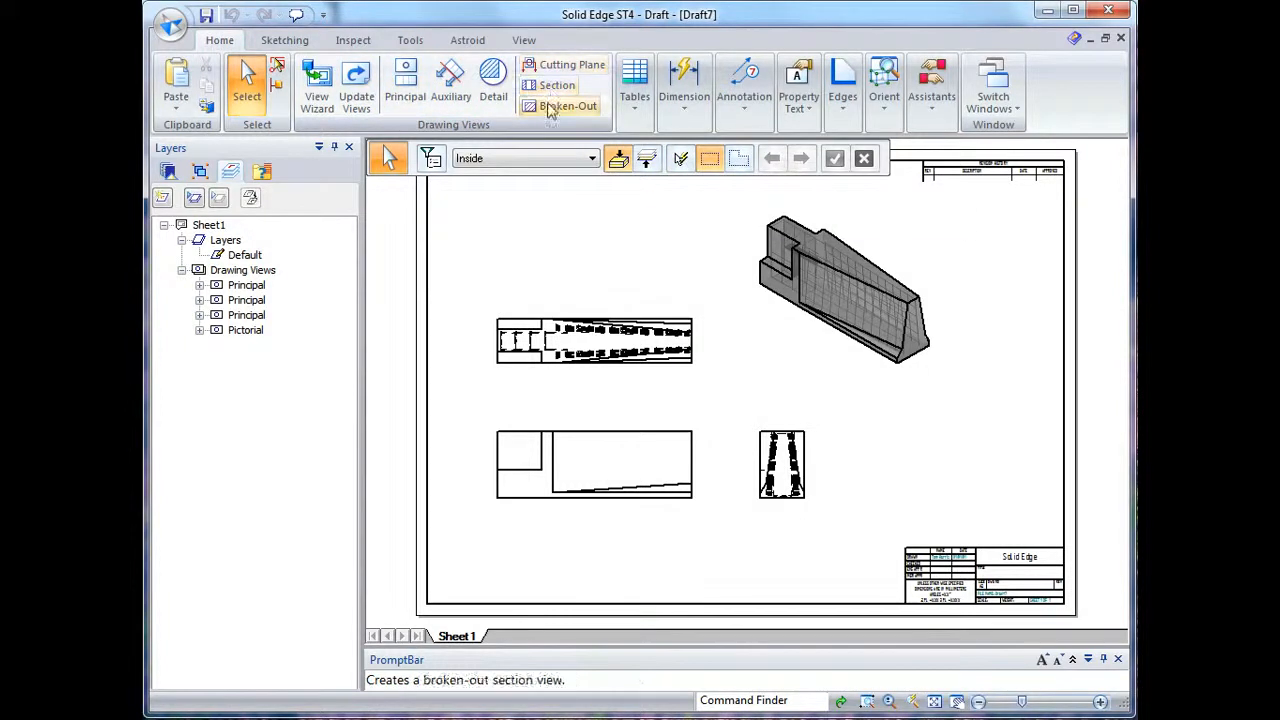
pyautogui.click(568, 106)
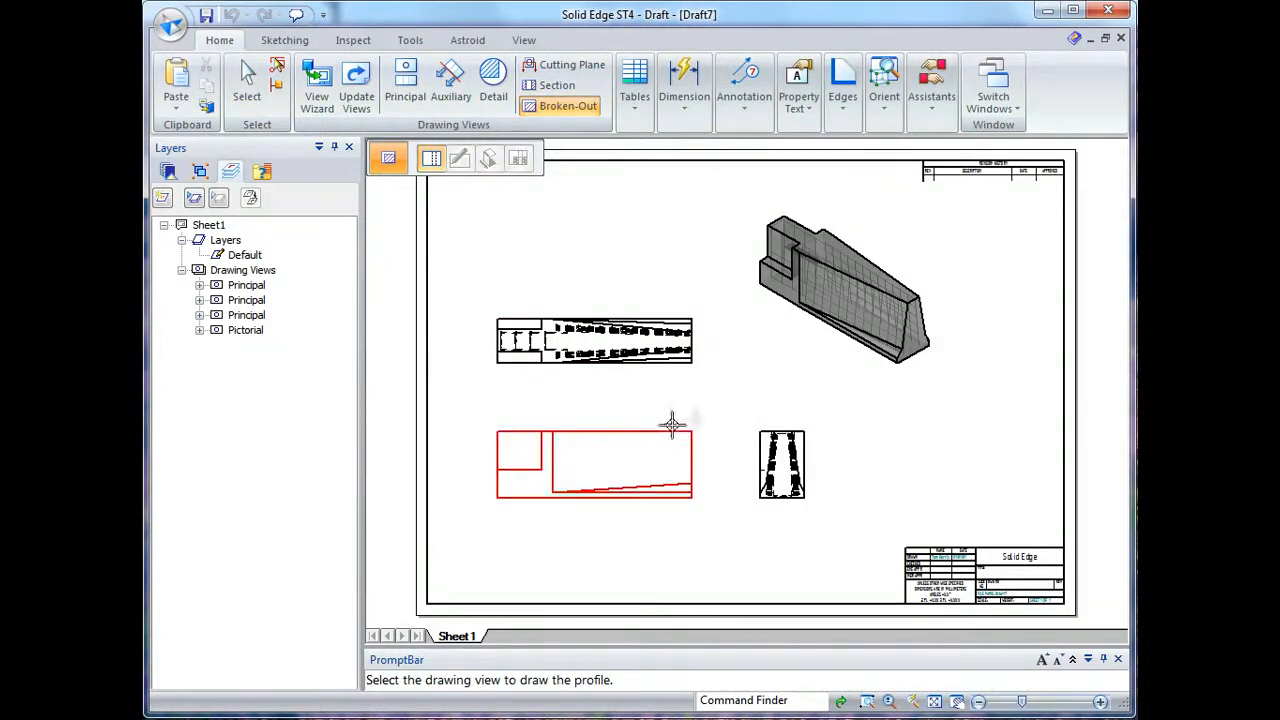
# Step: Sketch a closed curve profile on the lower-left view and close the broken-out section
pyautogui.click(594, 464)
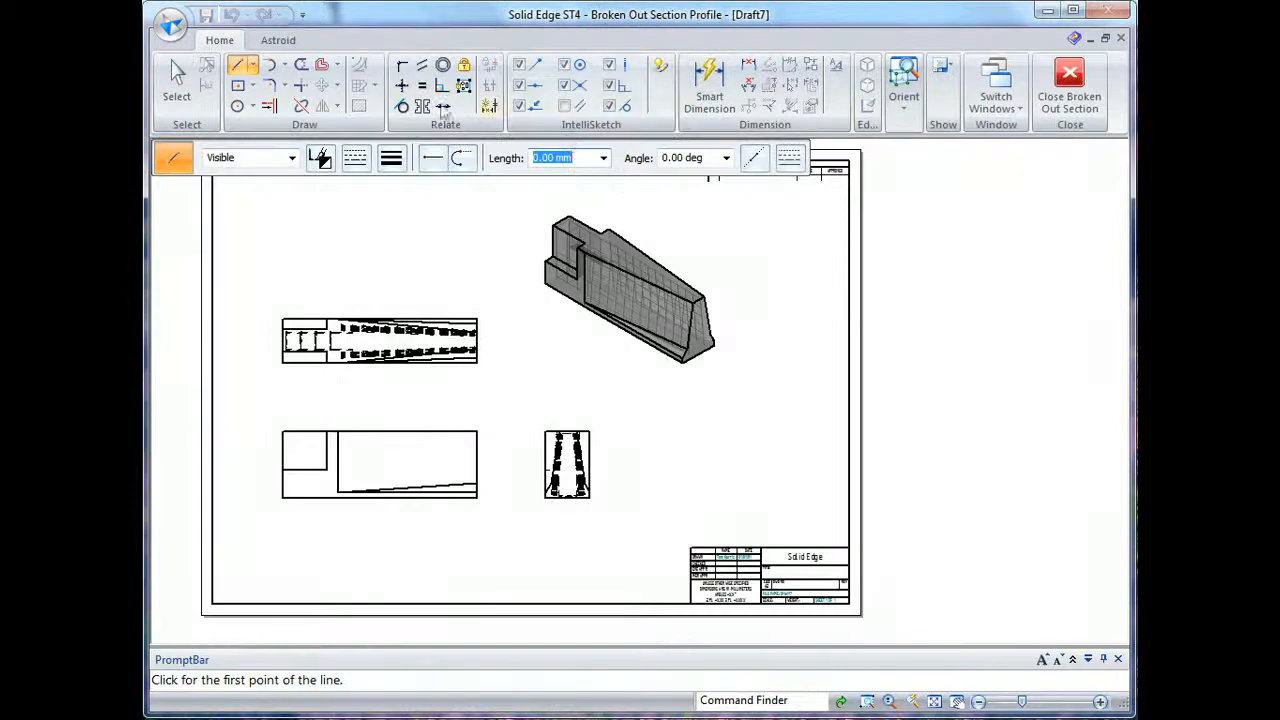
pyautogui.click(256, 64)
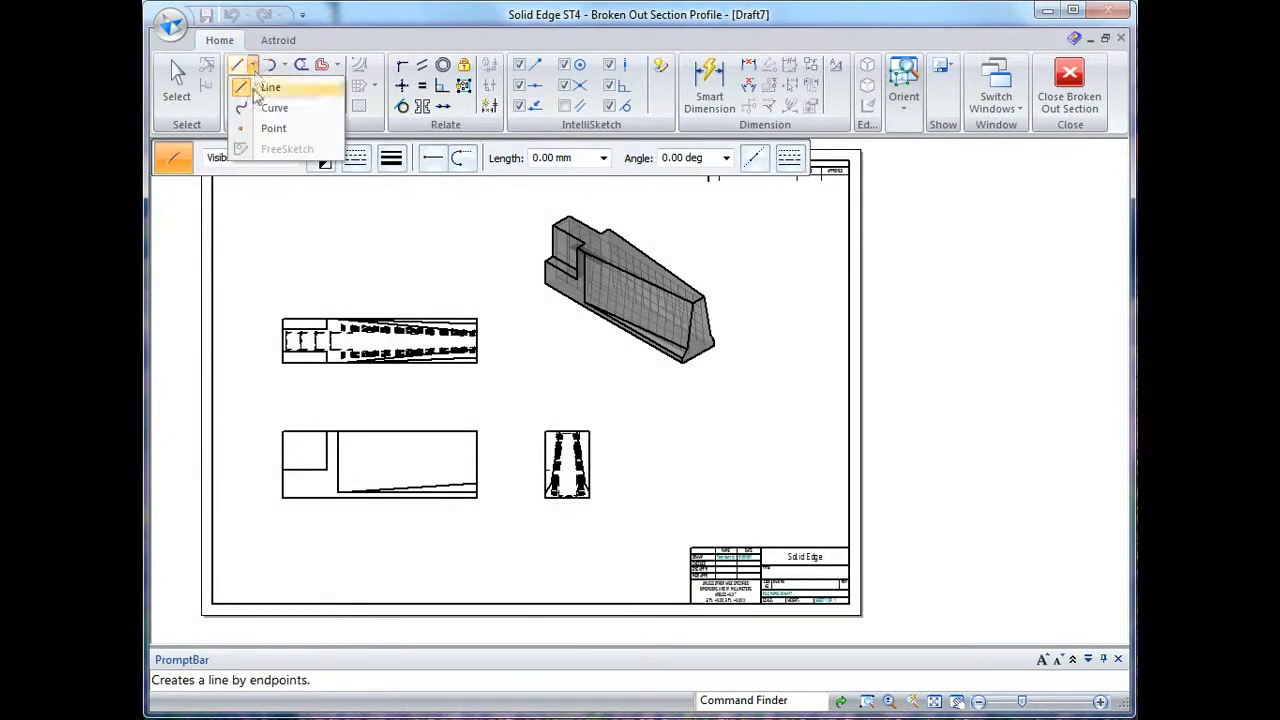
pyautogui.click(270, 88)
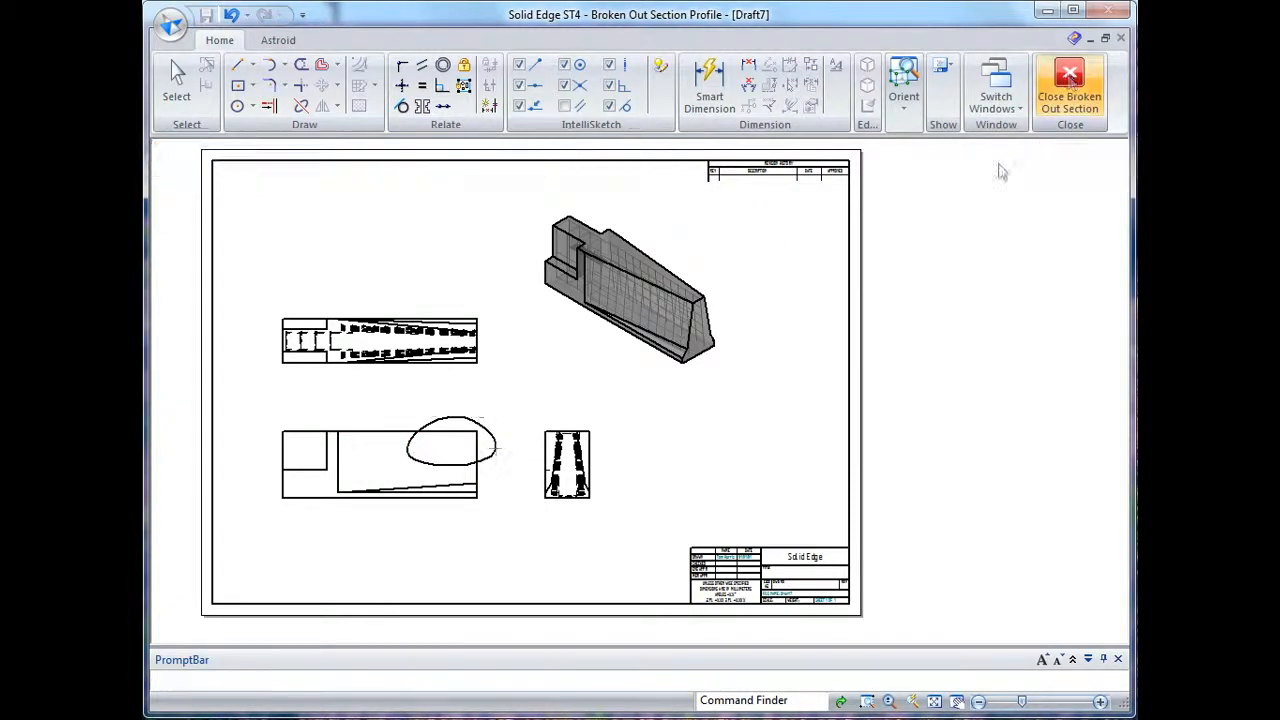
pyautogui.click(1068, 84)
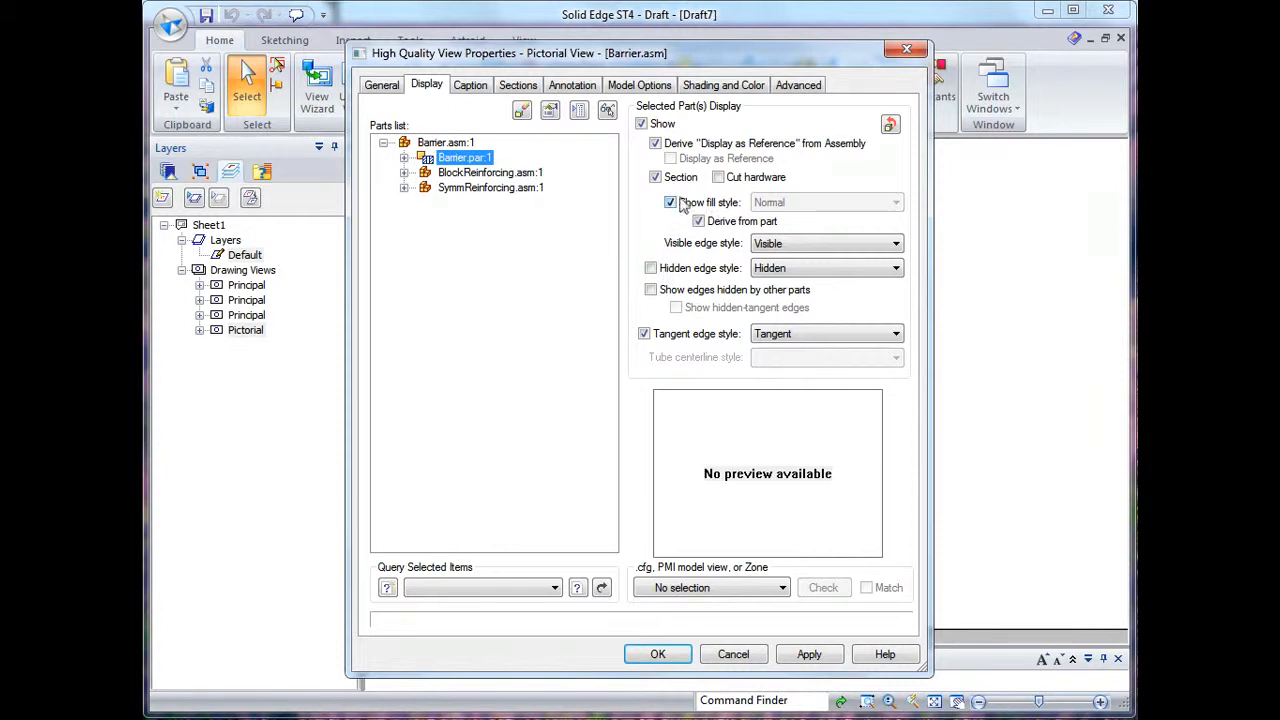
# Step: Give the barrier part its own concrete fill style in the cut, then reopen the pictorial view's display settings
pyautogui.click(670, 202)
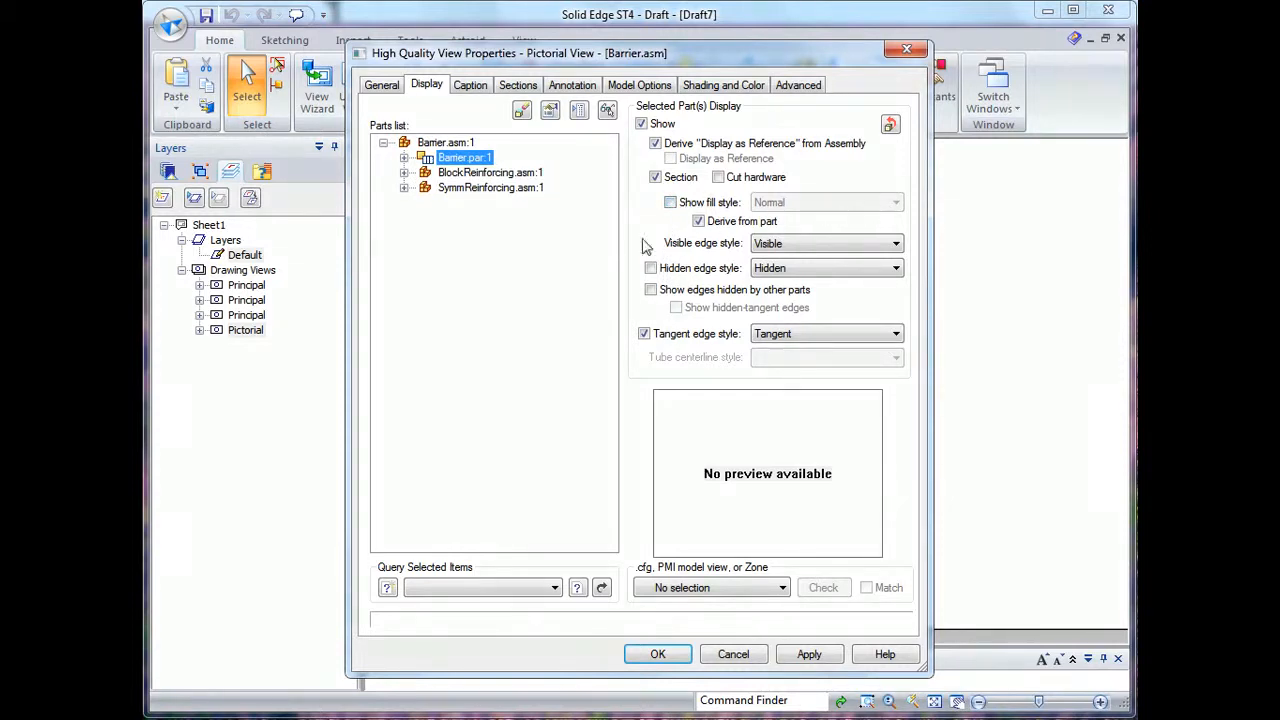
pyautogui.click(670, 202)
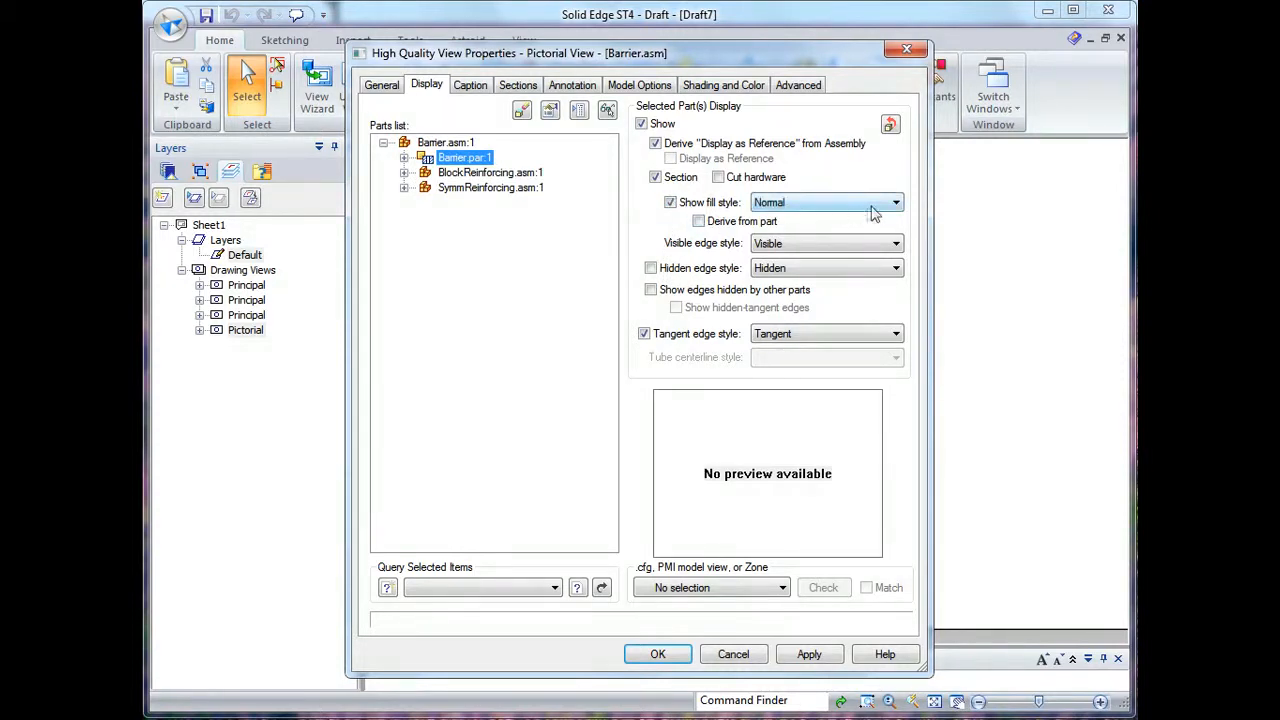
pyautogui.click(896, 202)
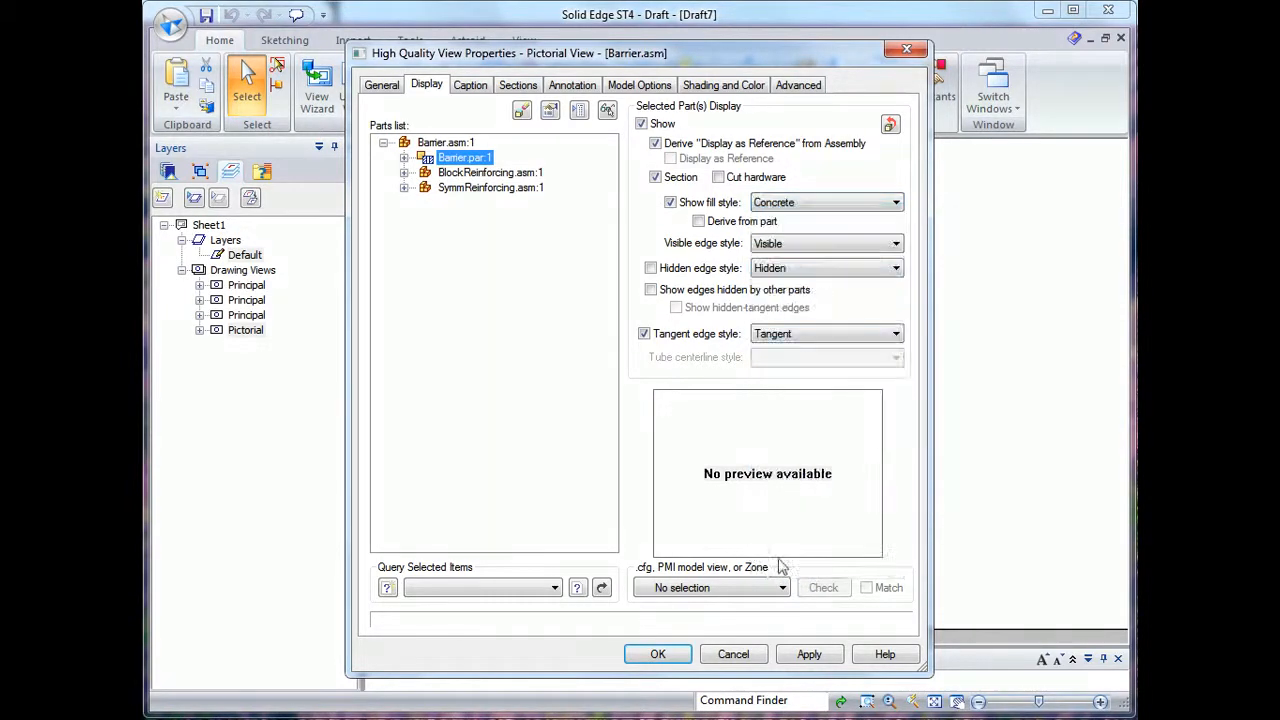
pyautogui.click(656, 654)
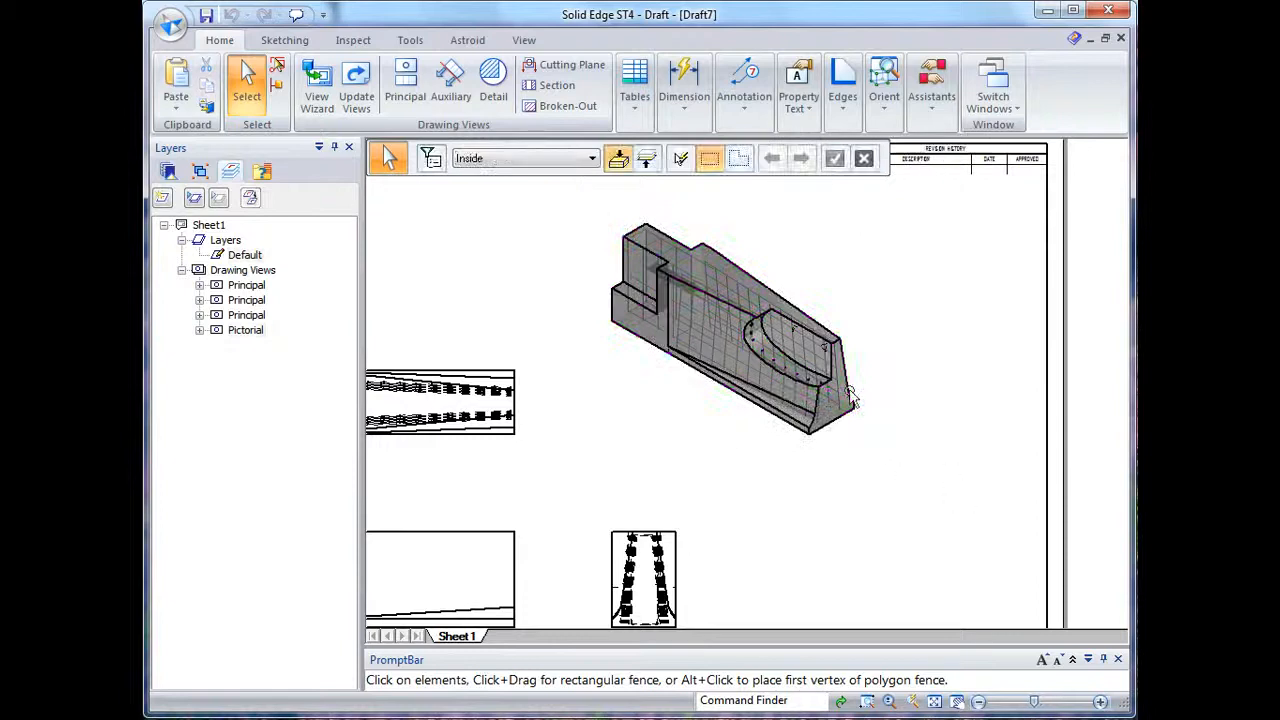
pyautogui.click(836, 414)
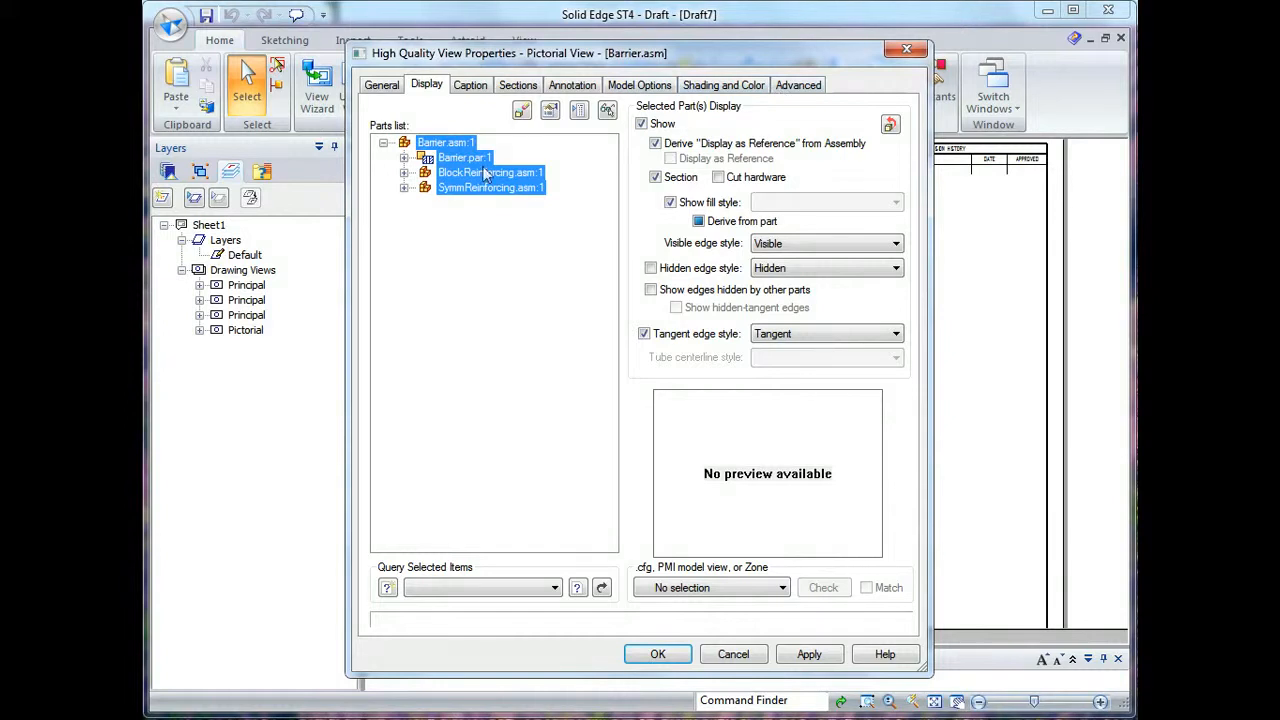
# Step: Exclude BlockReinforcing and SymmReinforcing from sectioning and update the pictorial view
pyautogui.click(490, 172)
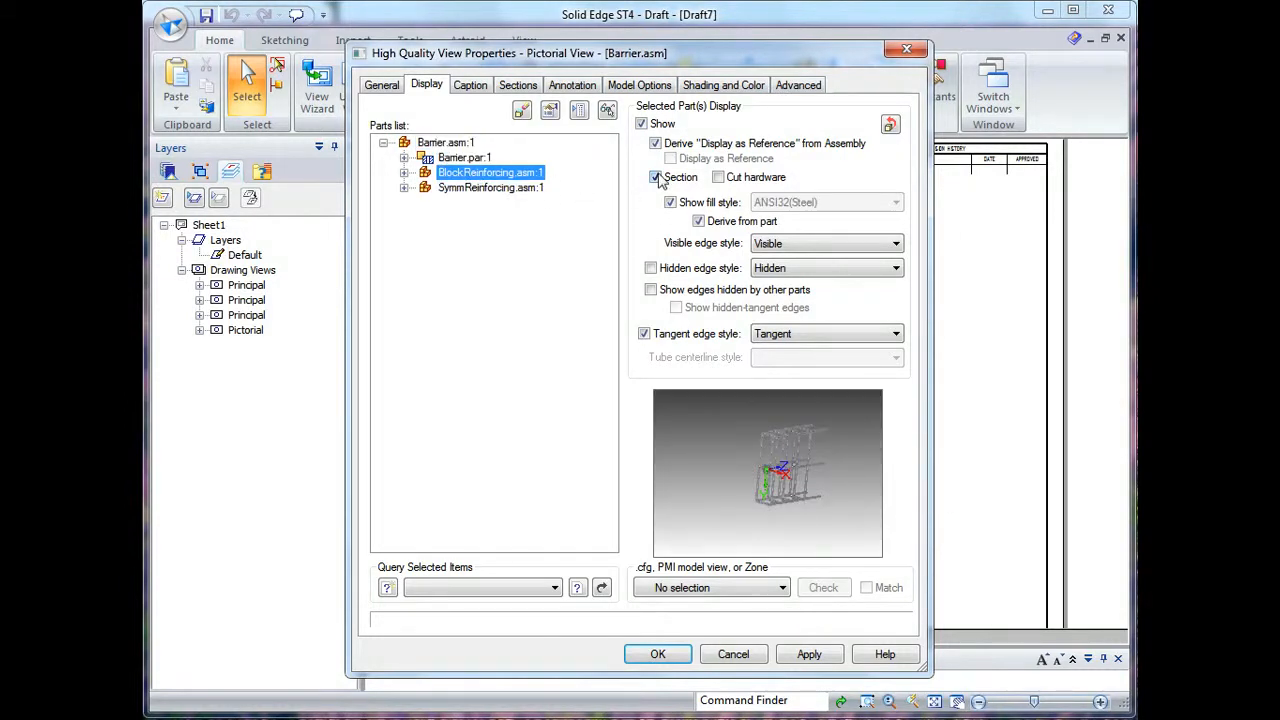
pyautogui.click(490, 188)
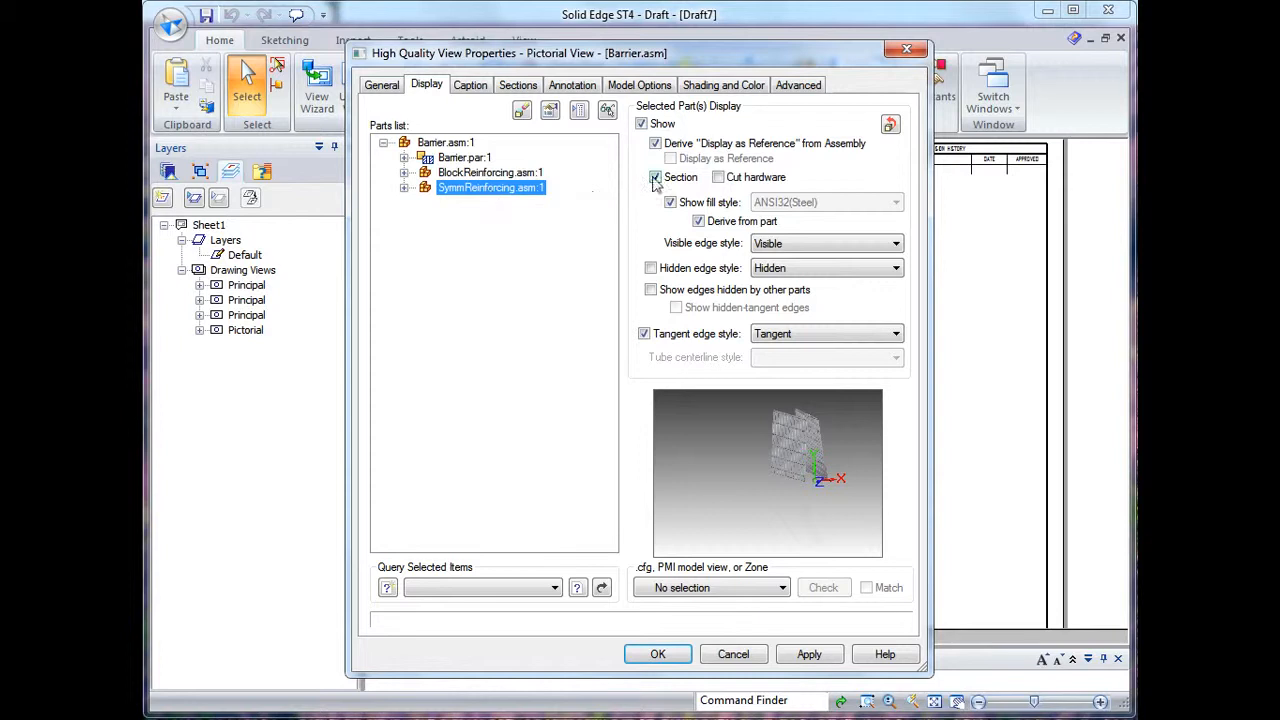
pyautogui.click(656, 654)
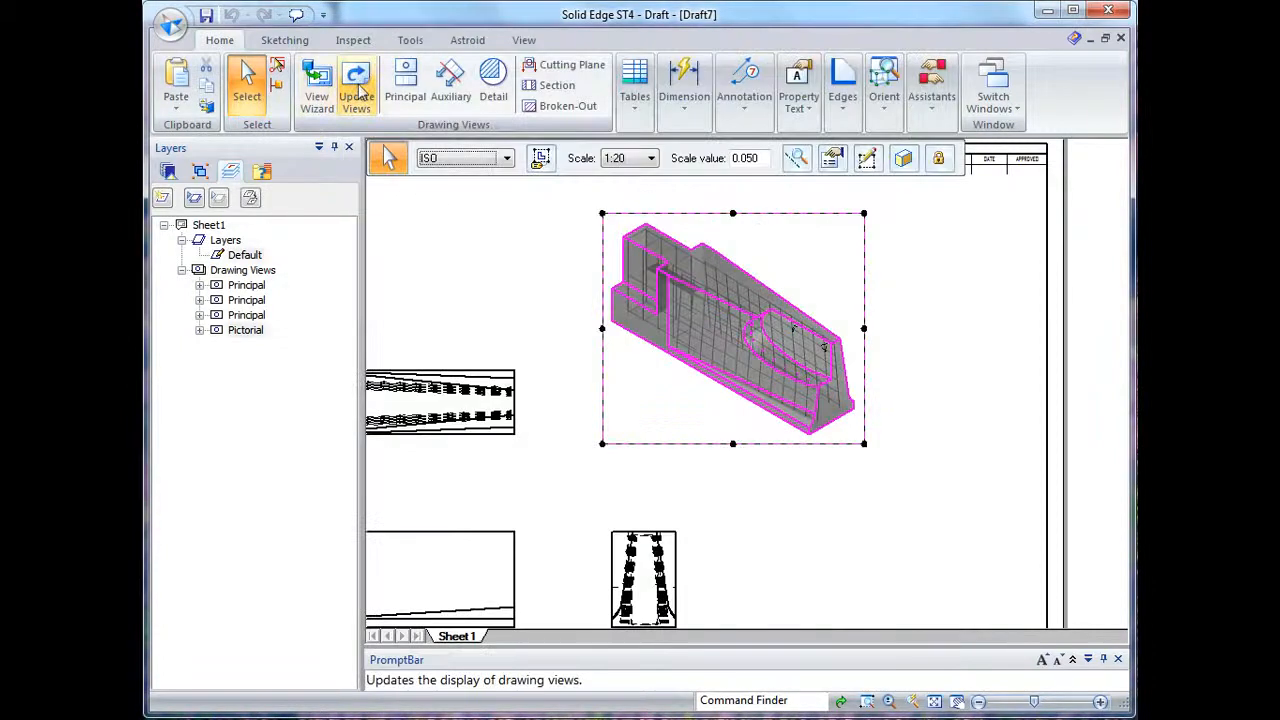
pyautogui.click(356, 84)
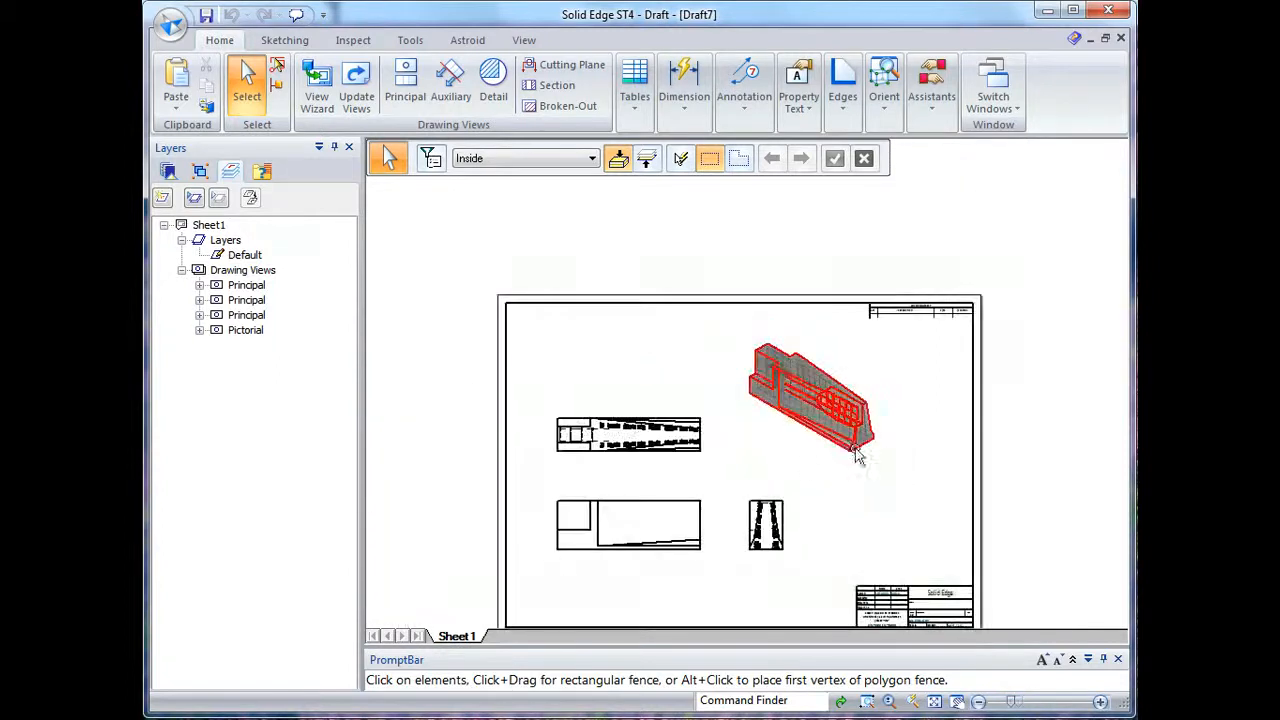
# Step: Place a parts list with auto-balloons on the sectioned pictorial view
pyautogui.click(636, 90)
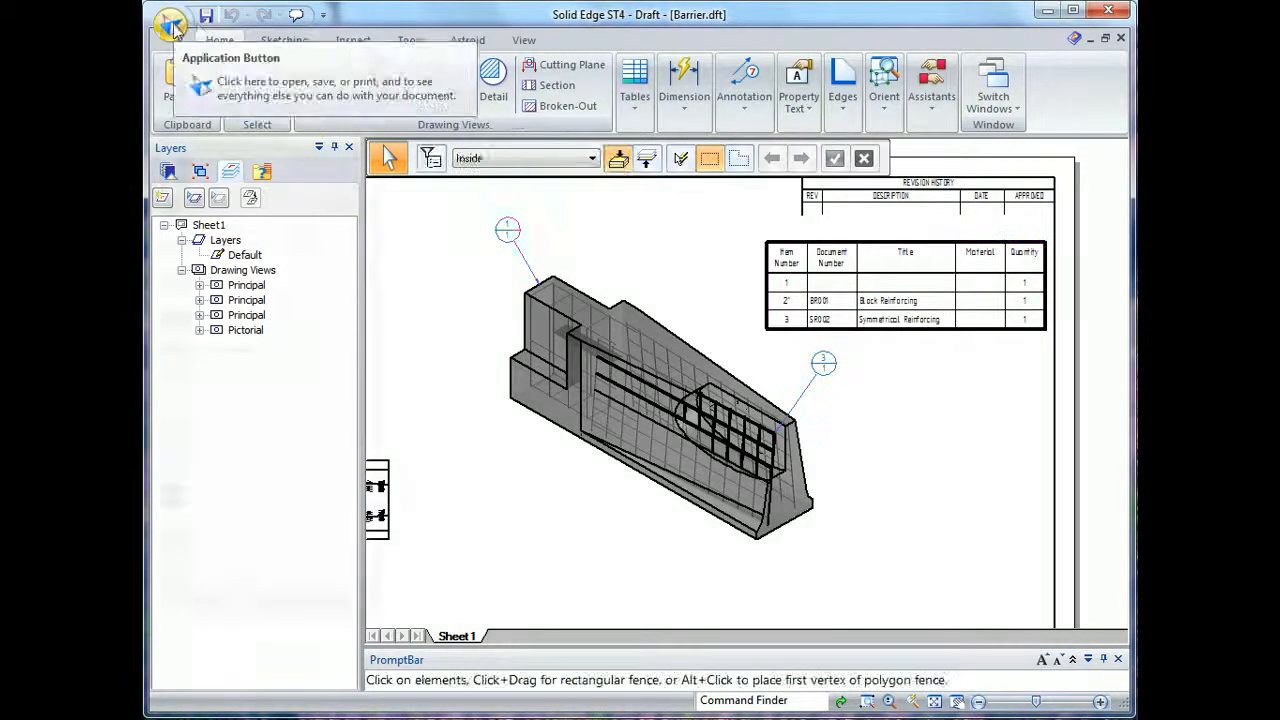
# Step: In Property Manager, set the barrier part to document number Concrete, project North Road, title Barrier Block
pyautogui.click(170, 24)
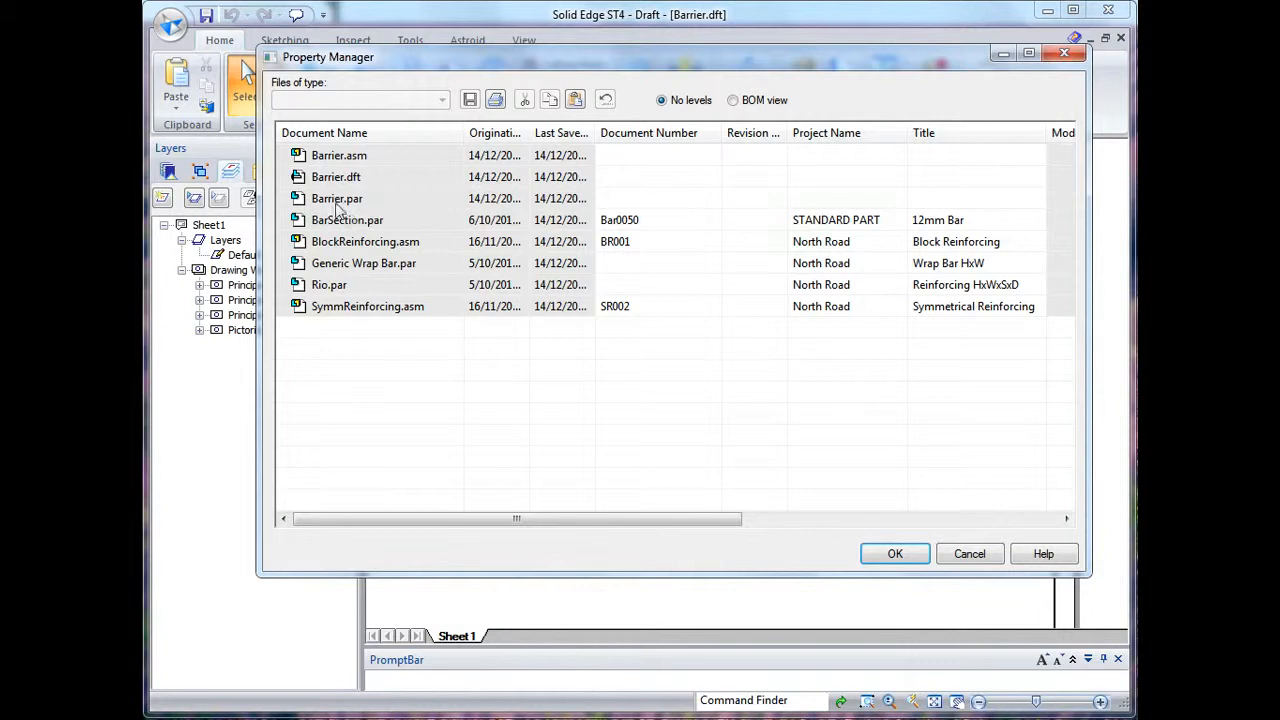
pyautogui.click(658, 198)
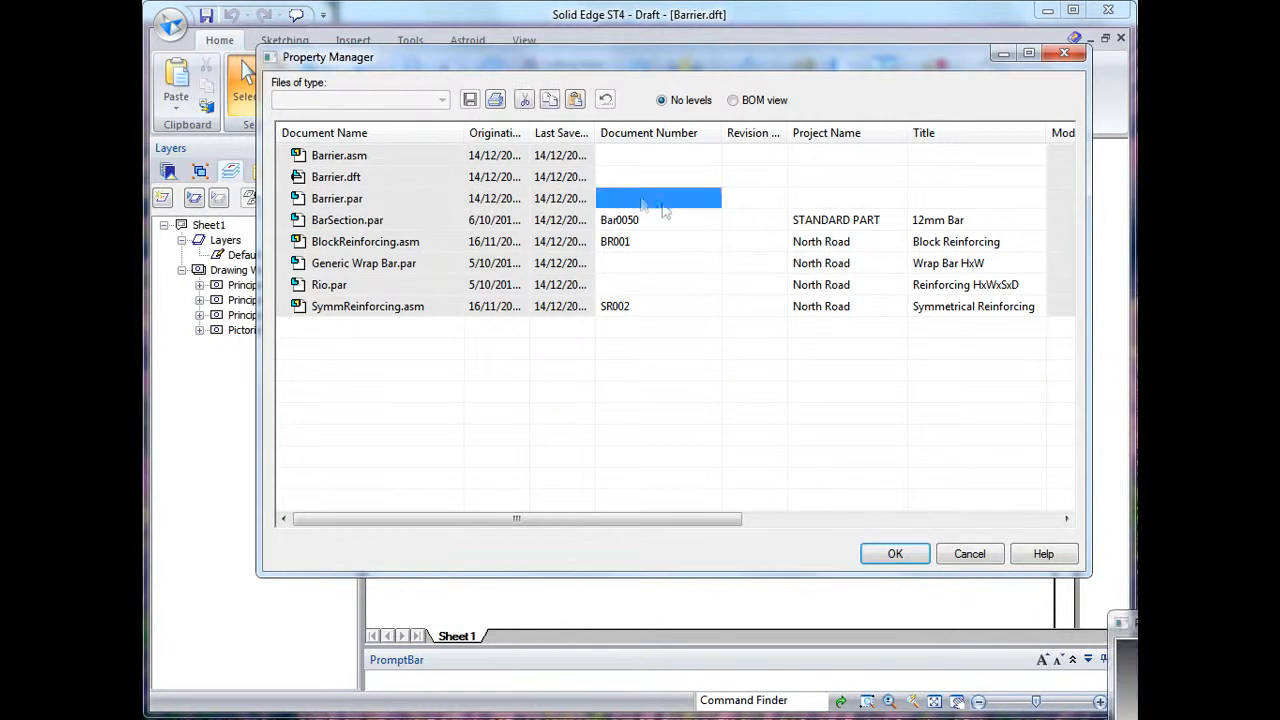
pyautogui.click(658, 198)
pyautogui.write('Co')
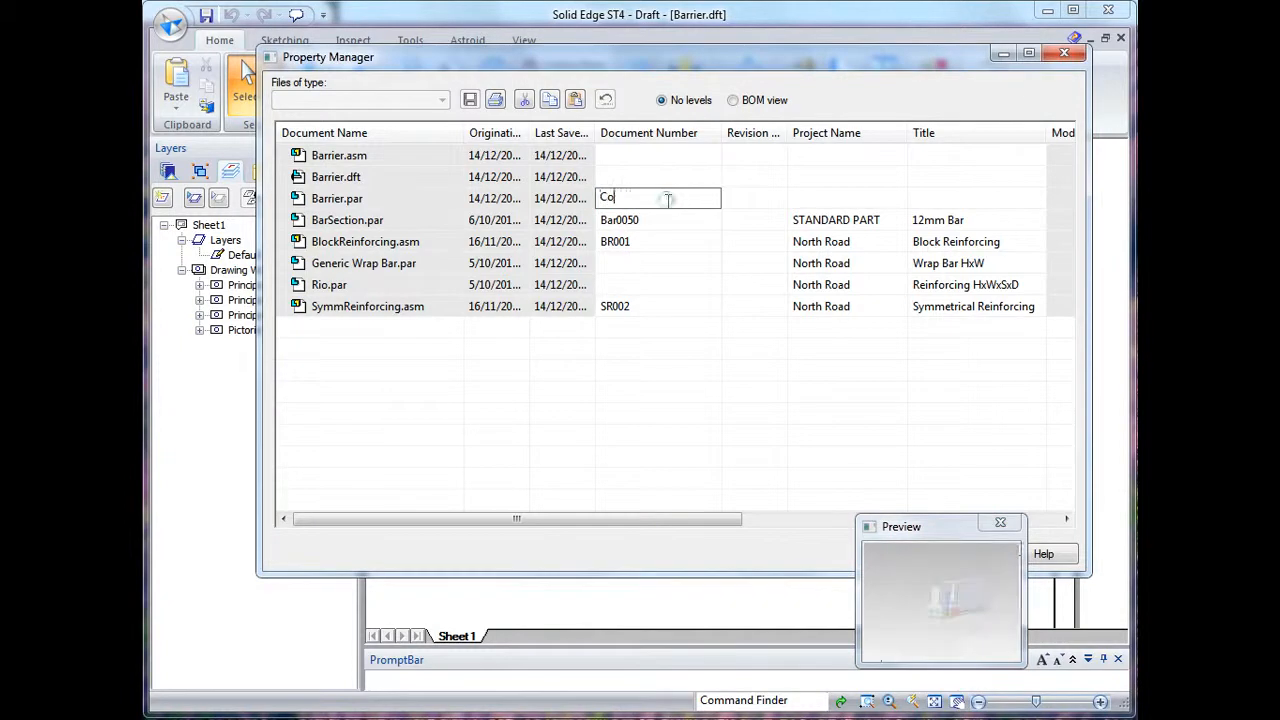
pyautogui.write('ncrete')
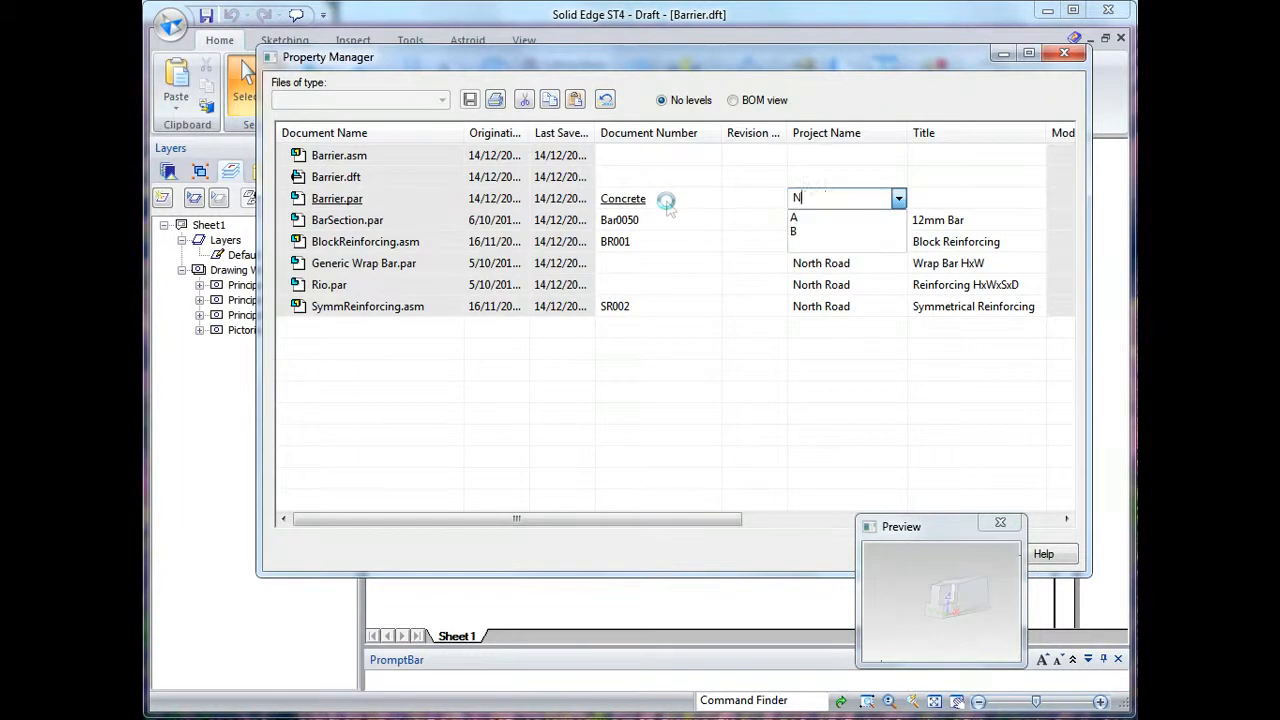
pyautogui.write('orth Road')
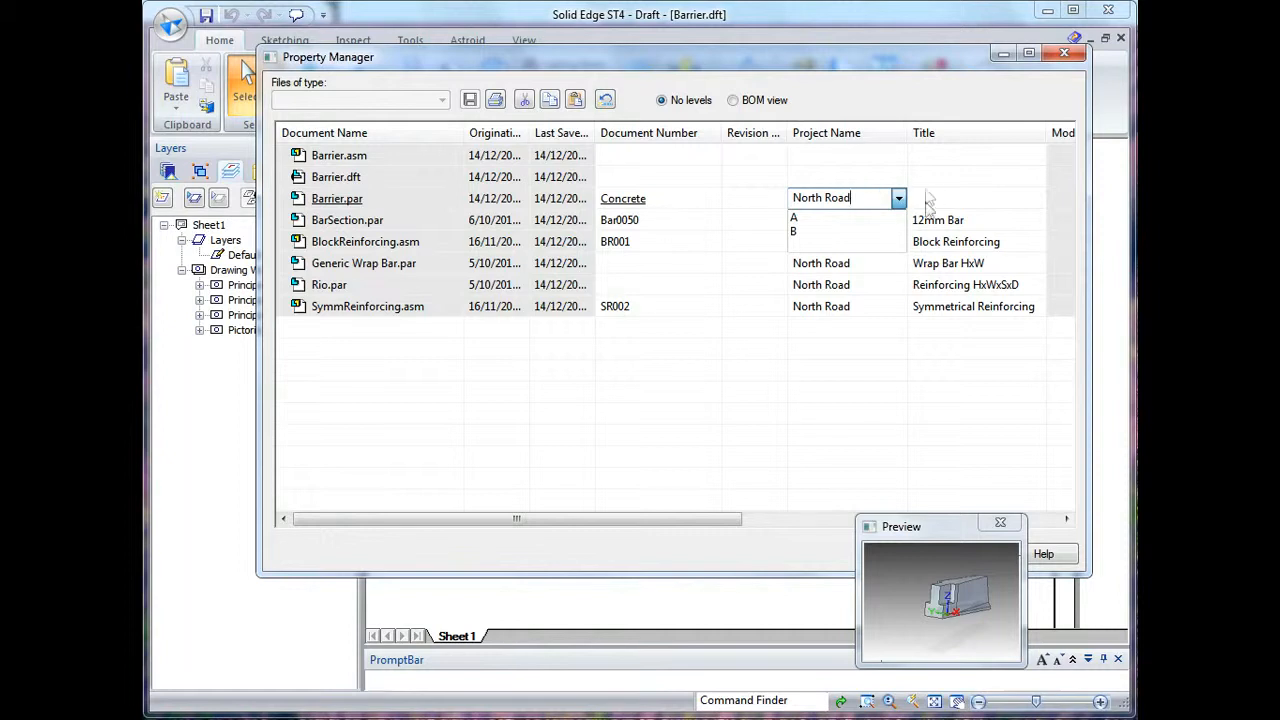
pyautogui.click(976, 198)
pyautogui.write('Barrier Block')
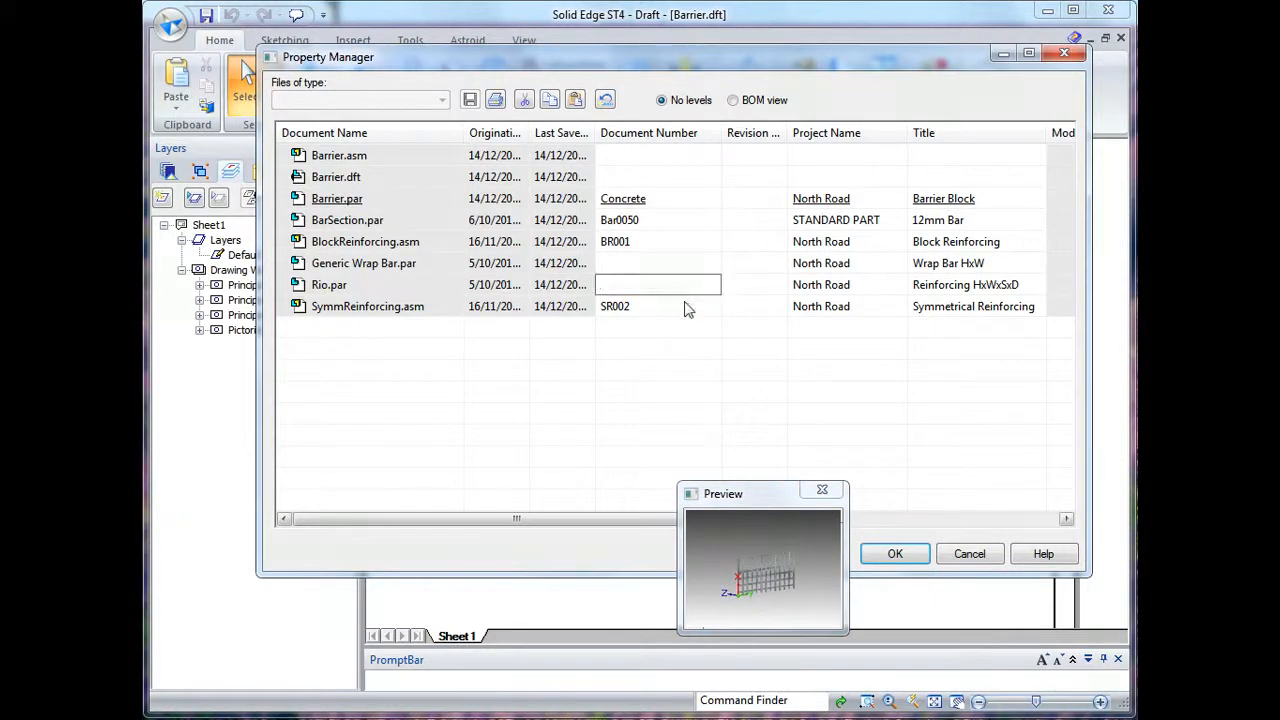
# Step: Set the Rio part's document number to RioABC and save the properties
pyautogui.write('Rio')
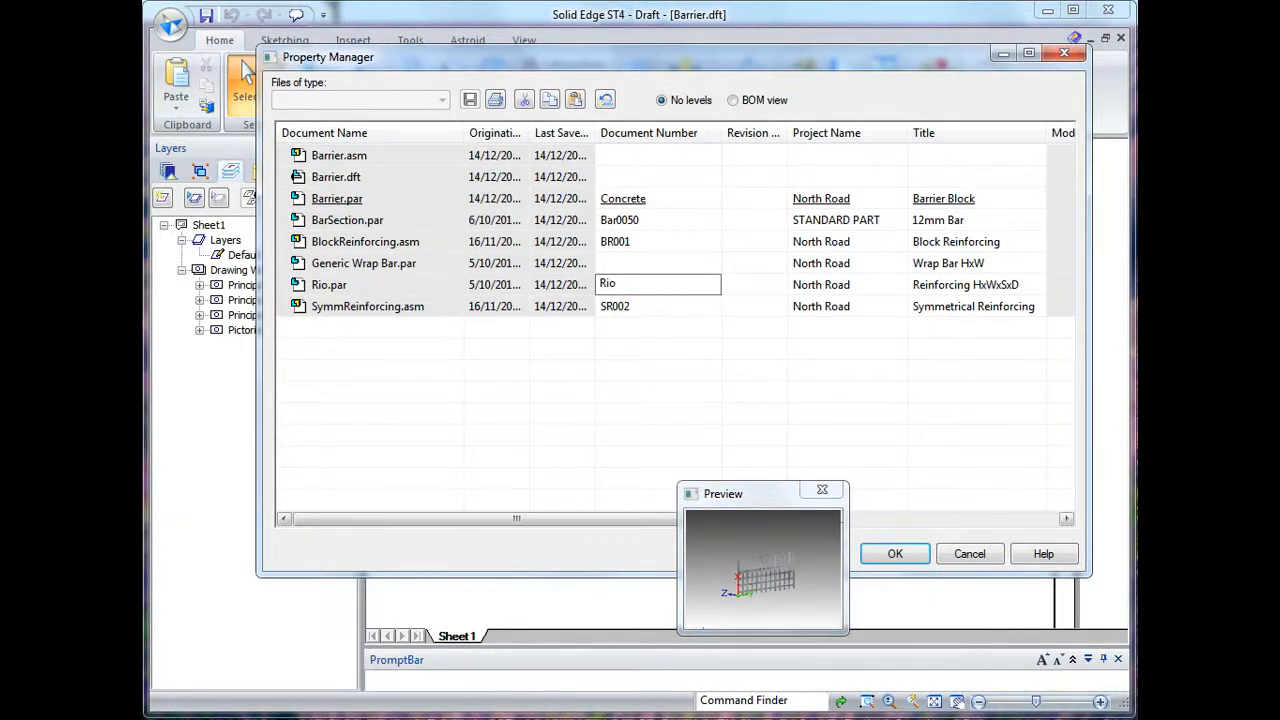
pyautogui.write('ABC')
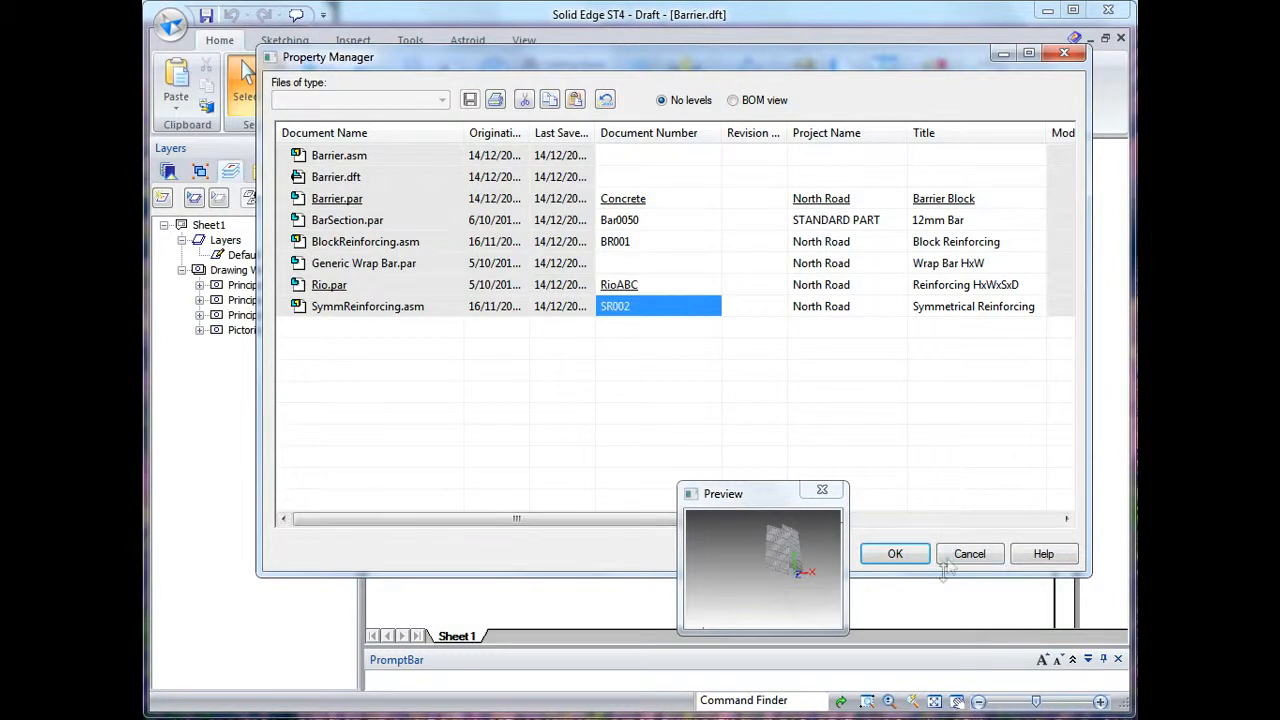
pyautogui.click(894, 552)
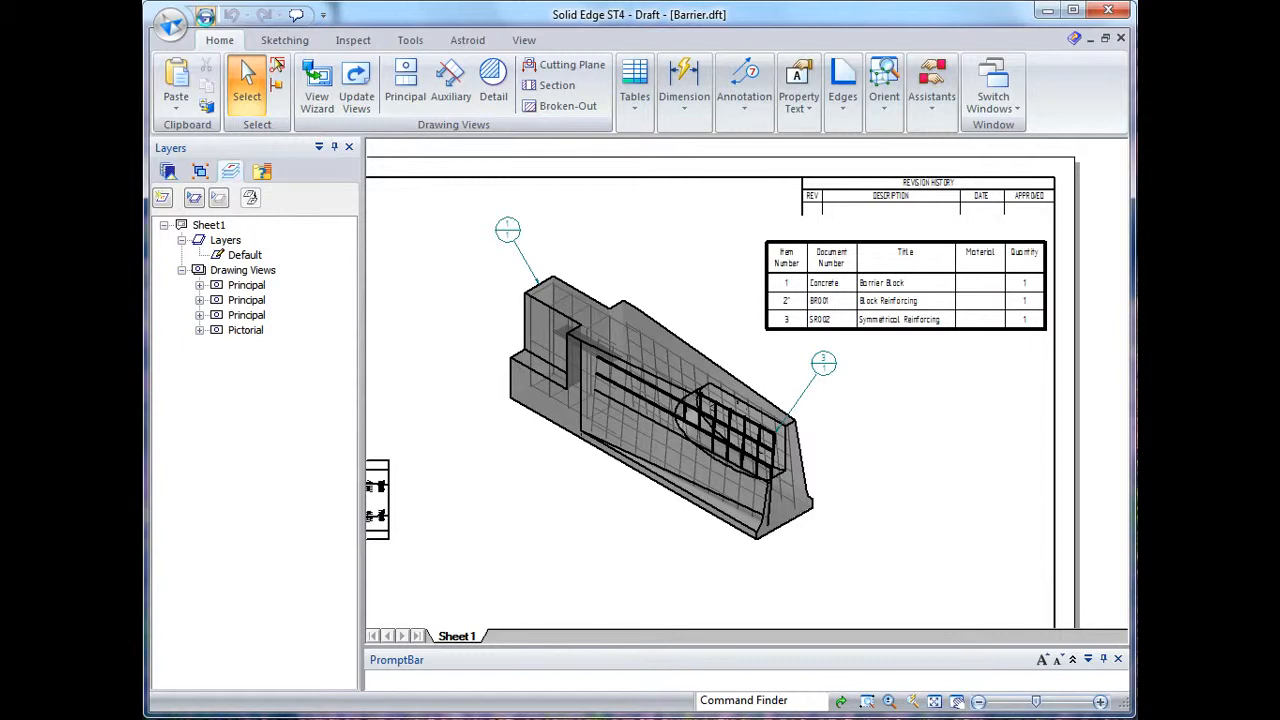
# Step: Start the Smart Dimension command to begin dimensioning the barrier views
pyautogui.click(246, 80)
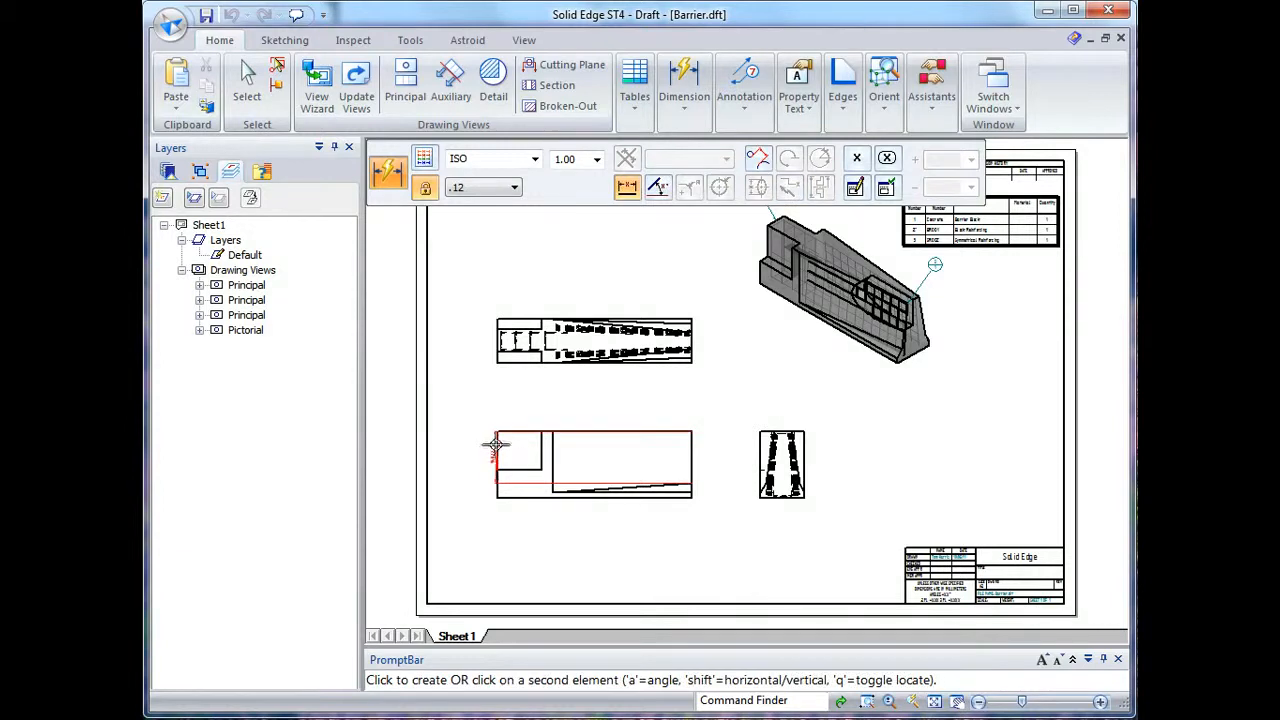
# Step: Dimension the barrier's long bottom edge on the ISO view as 3500 length
pyautogui.click(496, 444)
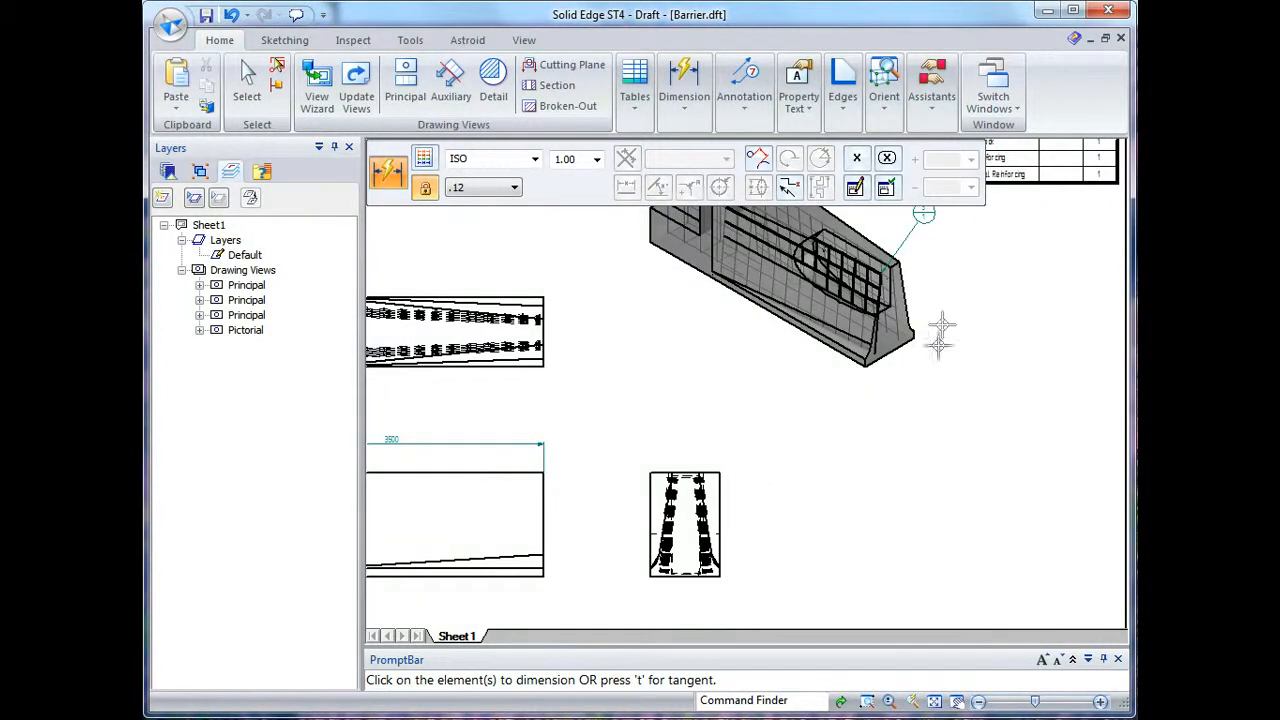
pyautogui.moveTo(952, 296)
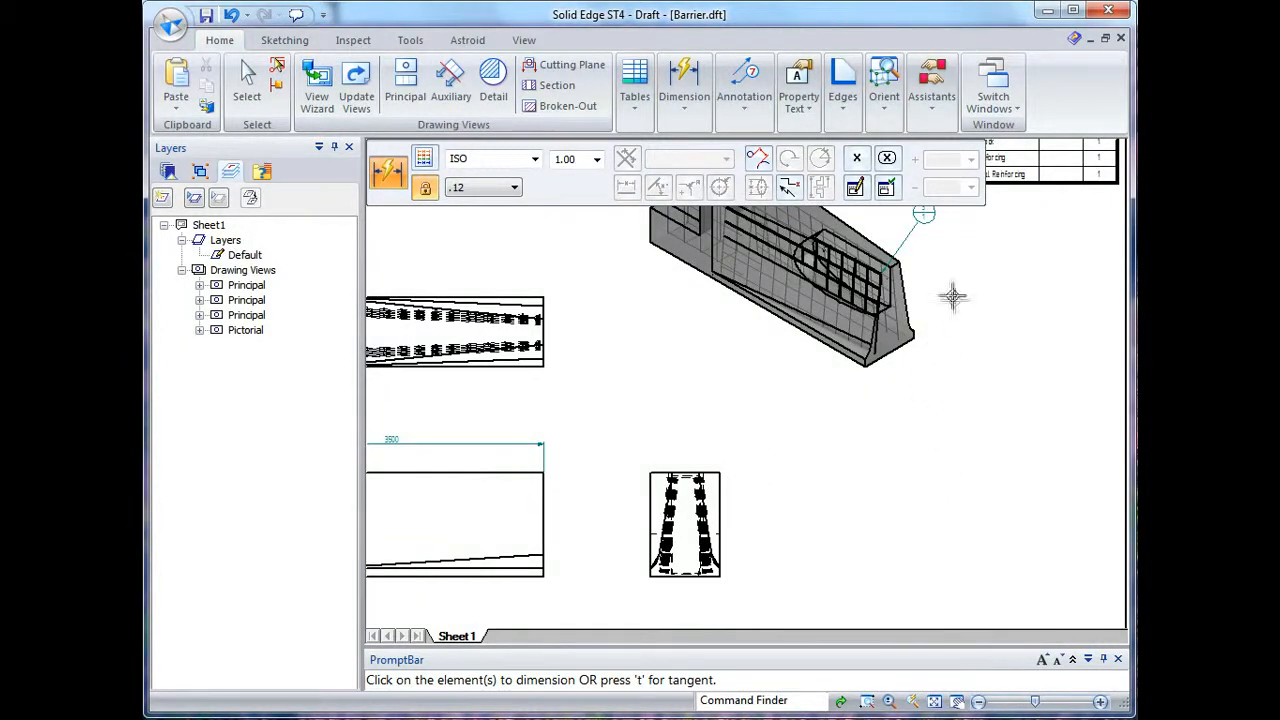
pyautogui.moveTo(978, 478)
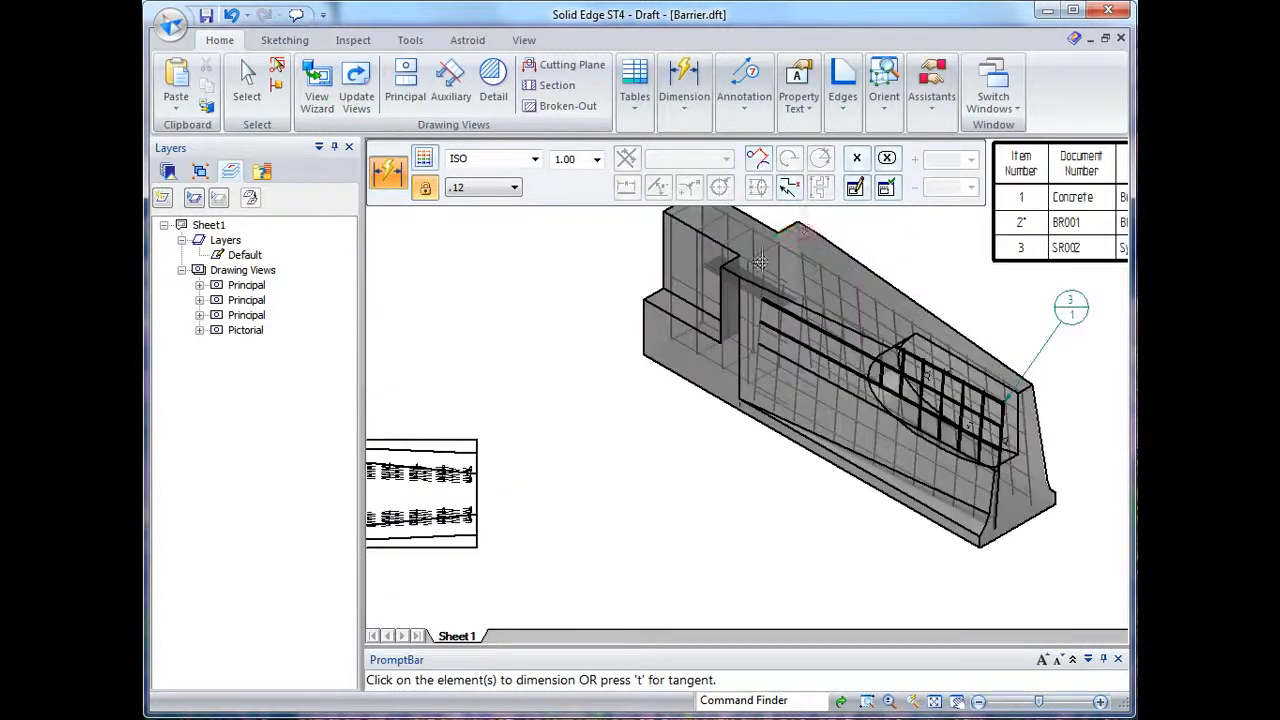
pyautogui.click(760, 262)
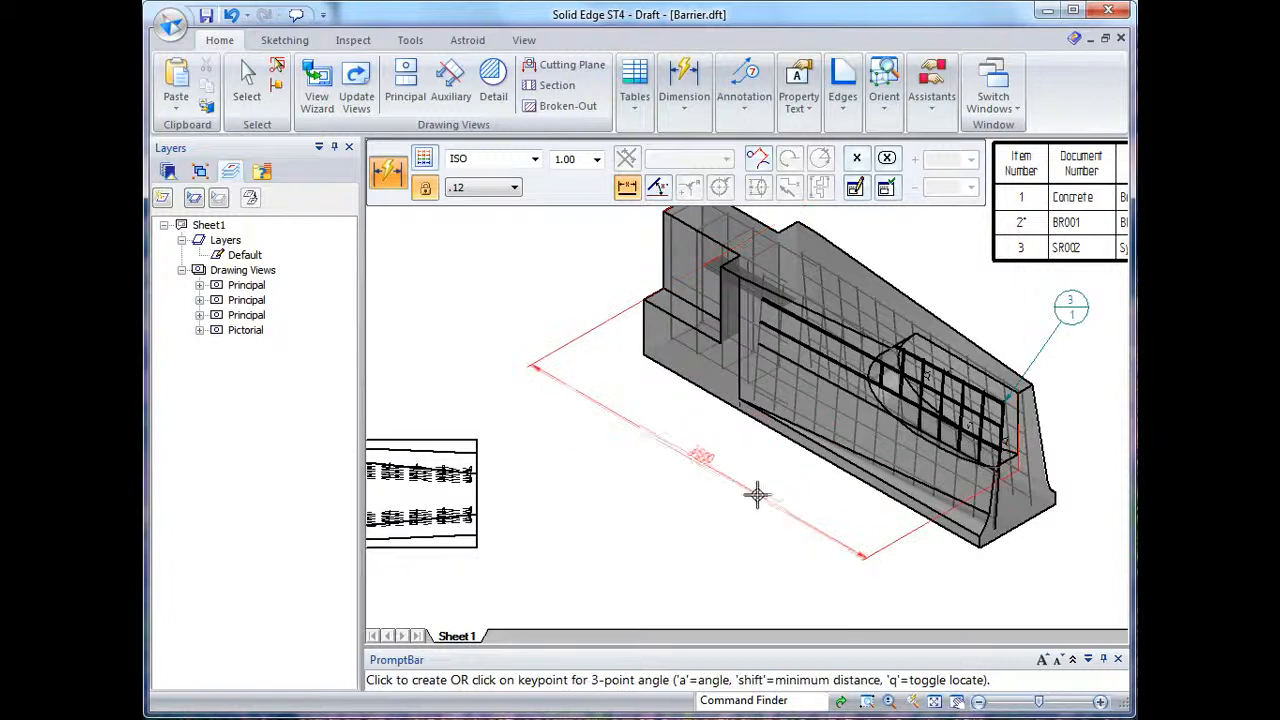
pyautogui.click(756, 496)
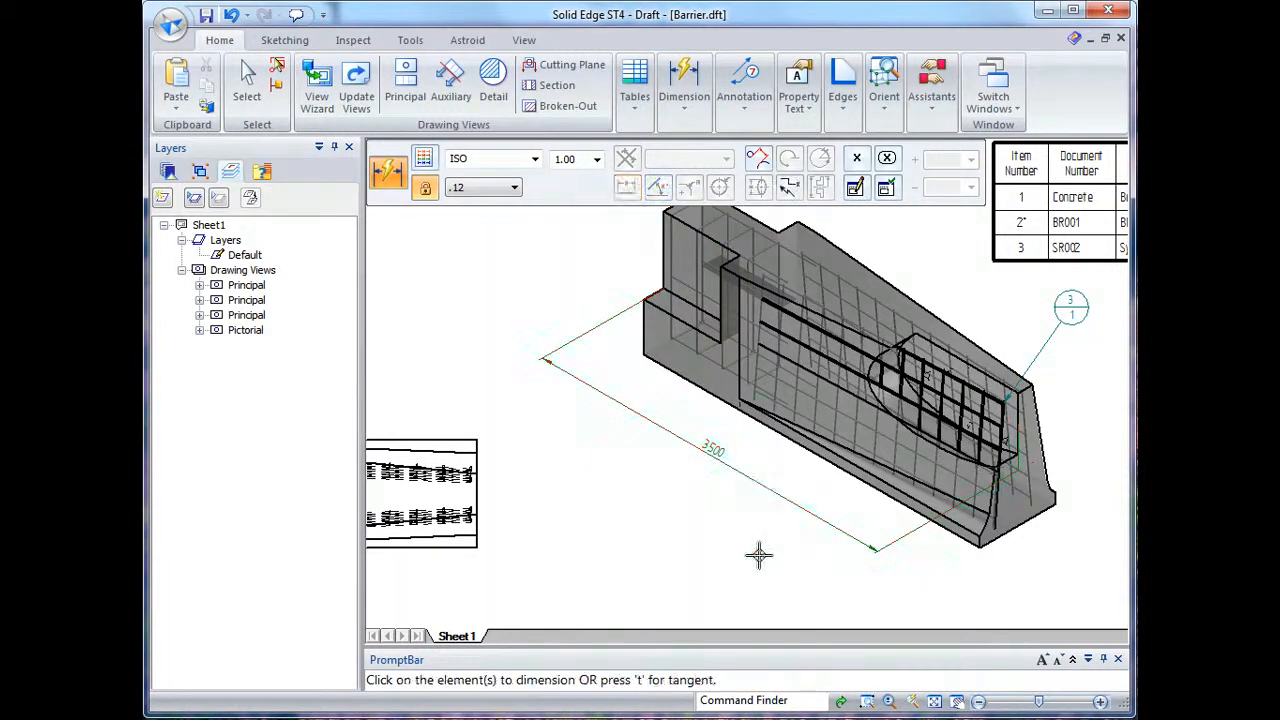
# Step: Dimension the barrier end's vertical edge as 1000 height and finish dimensioning
pyautogui.click(1004, 400)
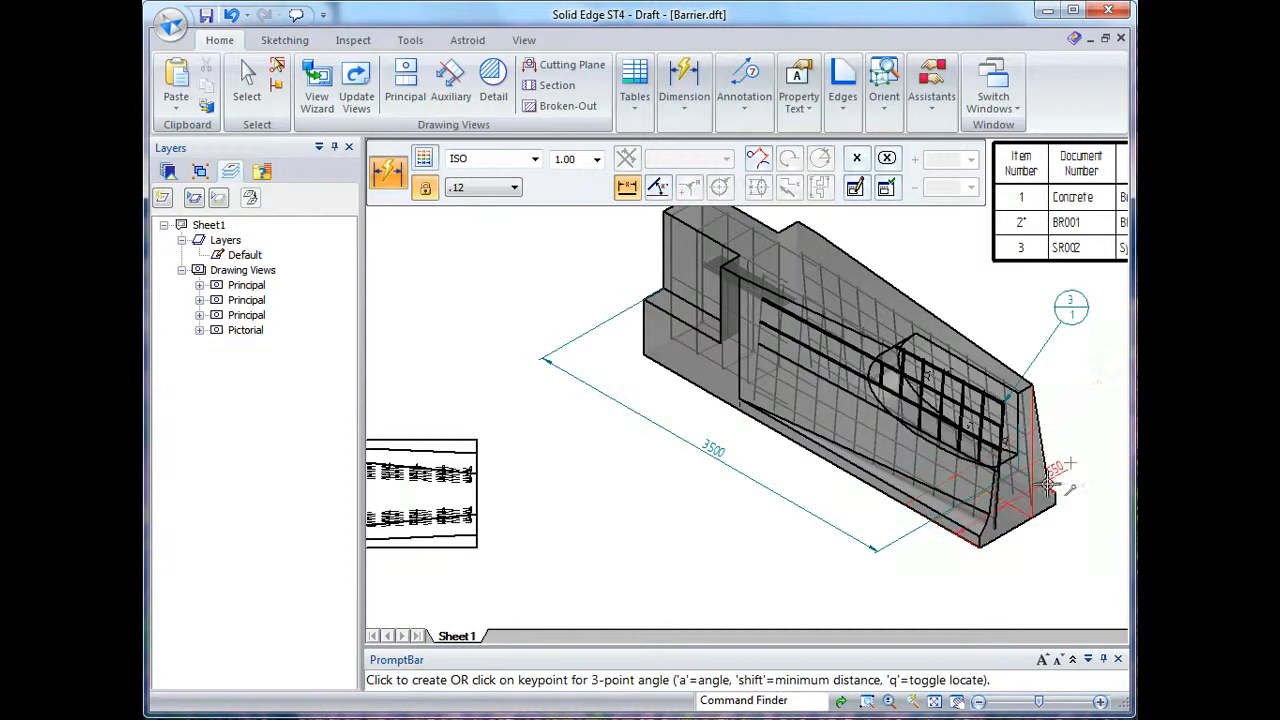
pyautogui.click(1076, 472)
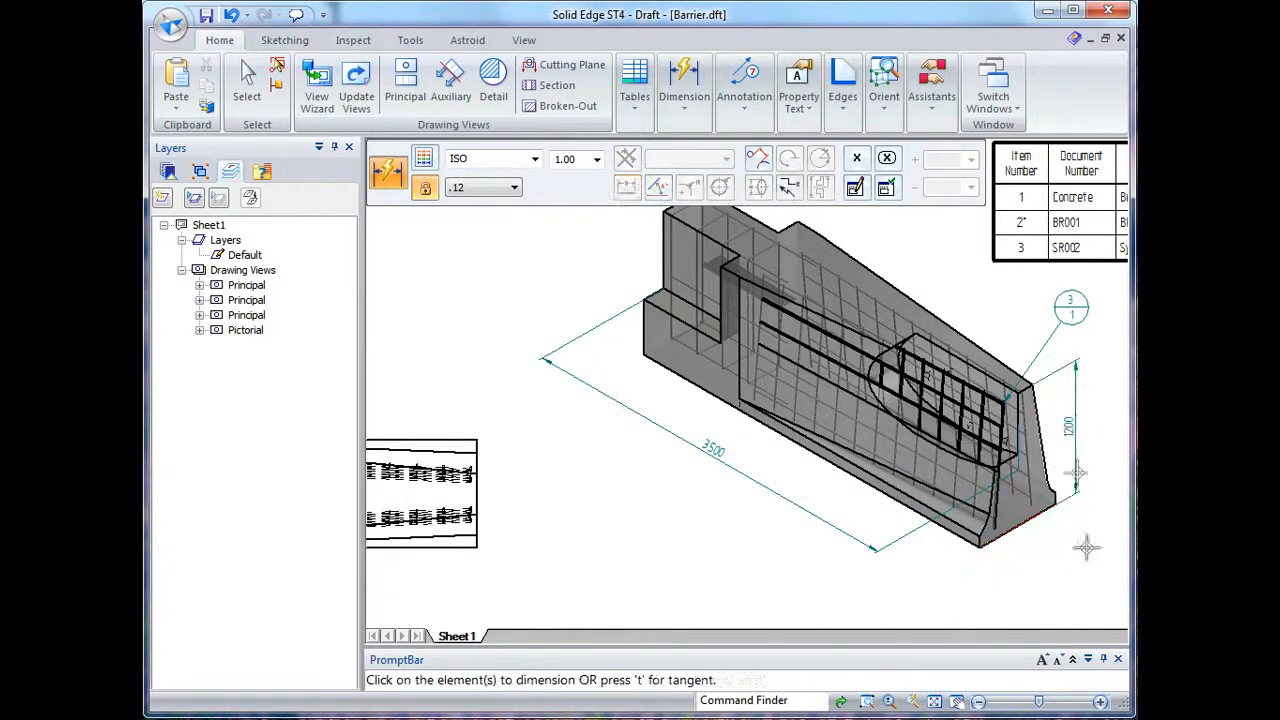
pyautogui.click(246, 78)
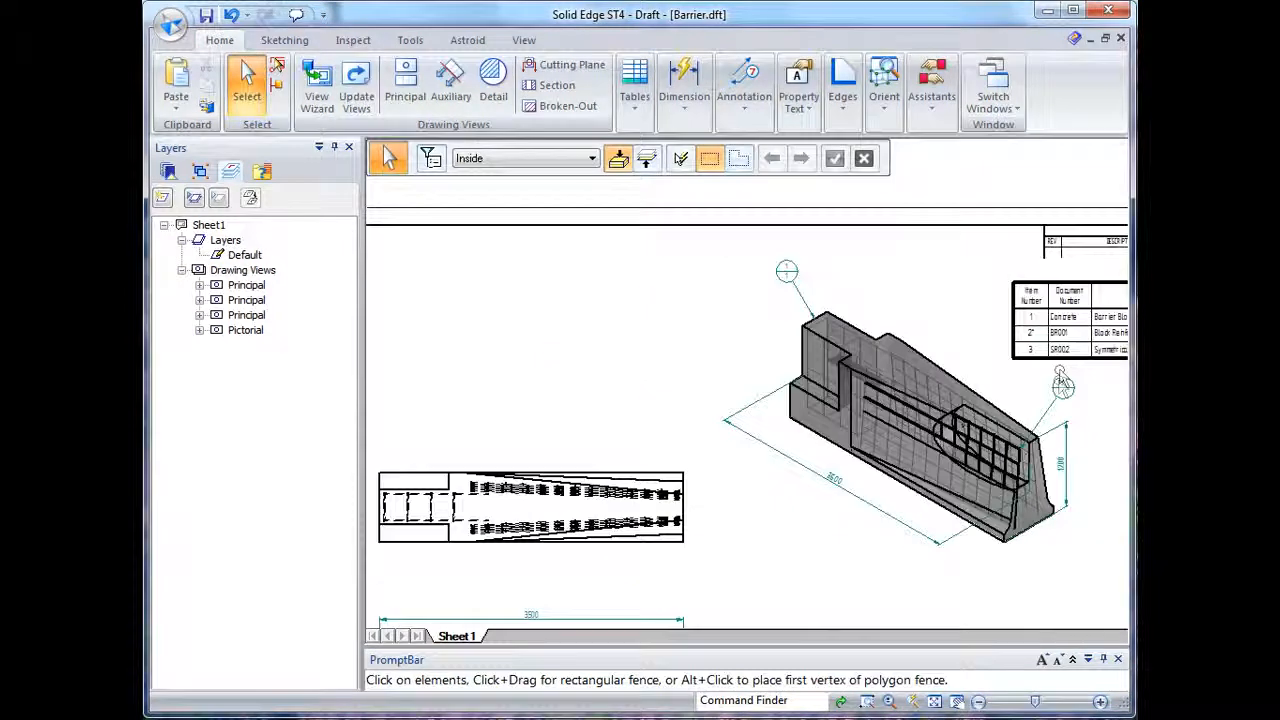